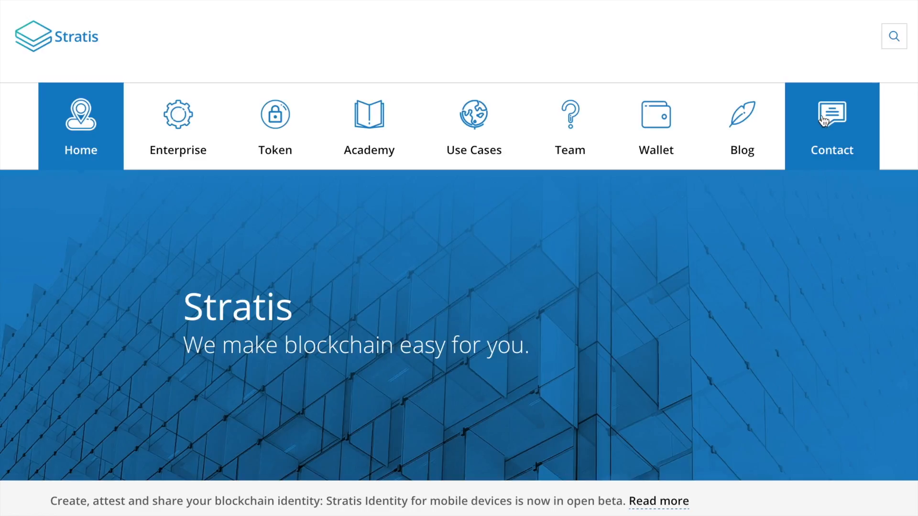
mouse_move(686, 64)
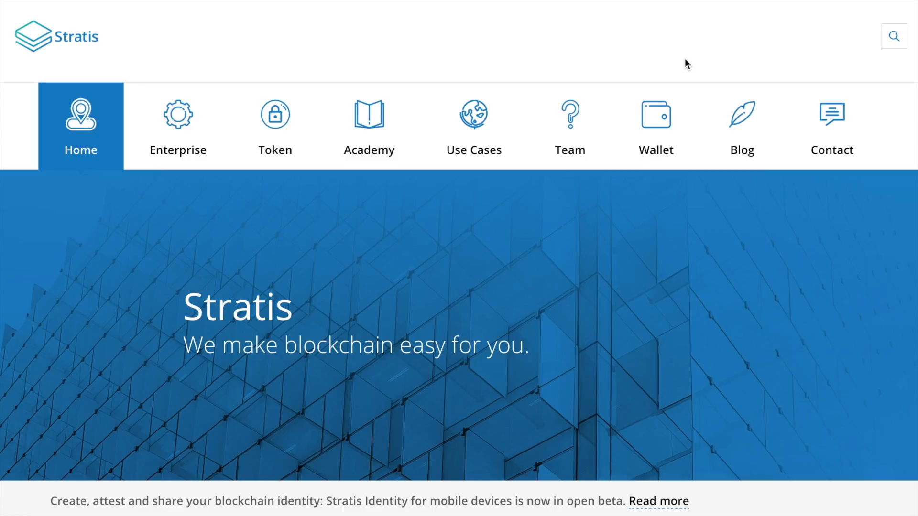
mouse_move(94, 56)
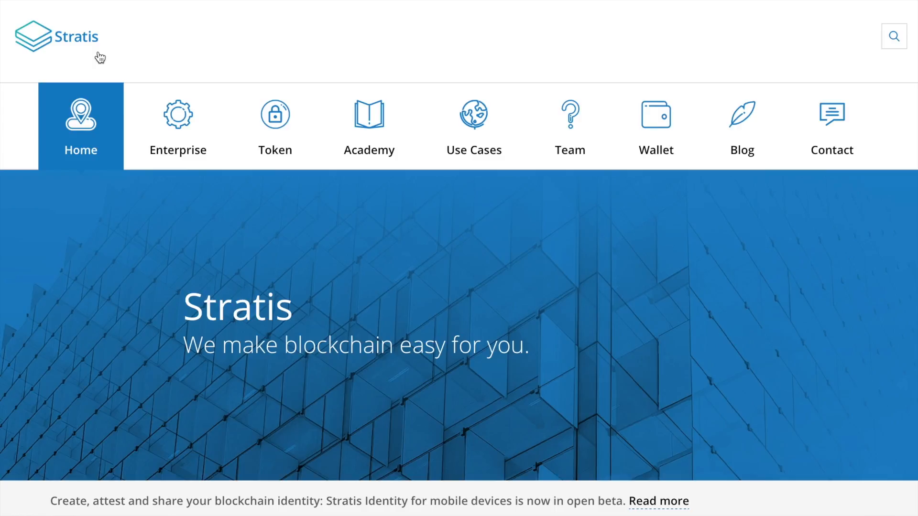
mouse_move(101, 60)
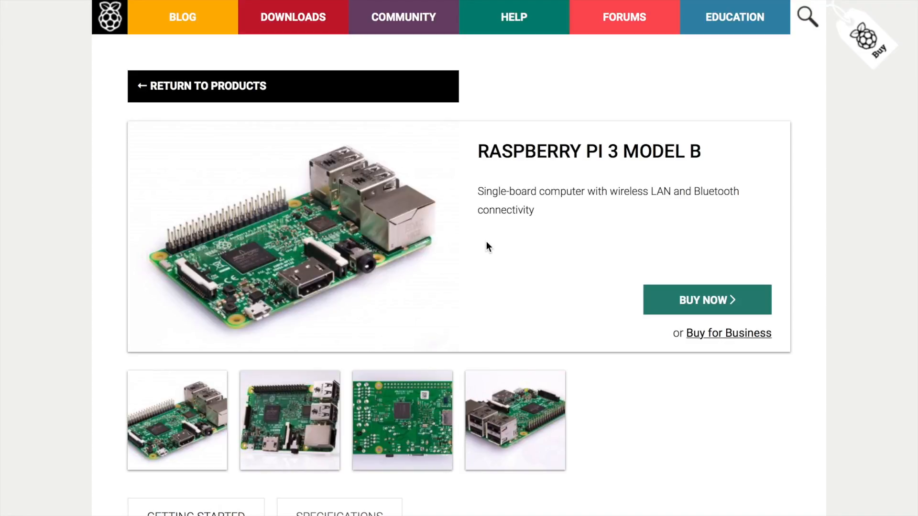
Step: Go to the Raspbian downloads page listing the Stretch Desktop and Stretch Lite images
left_click(292, 17)
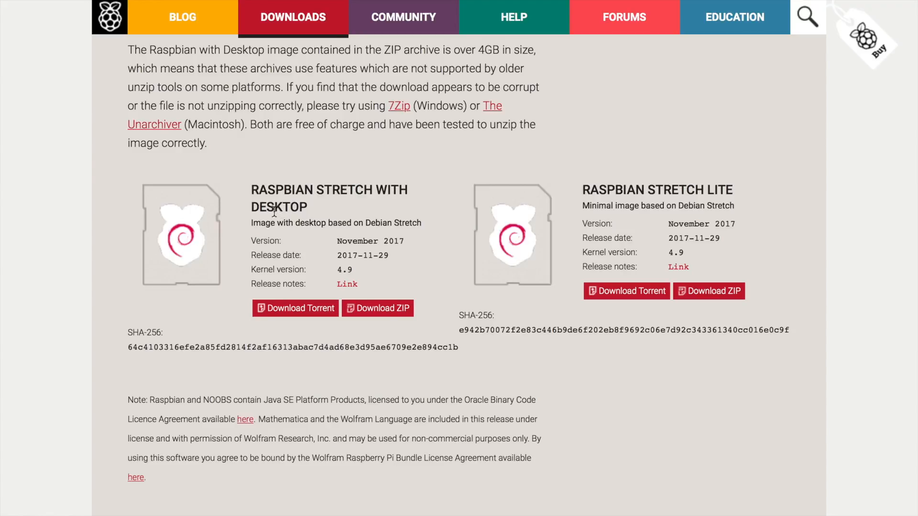
mouse_move(410, 187)
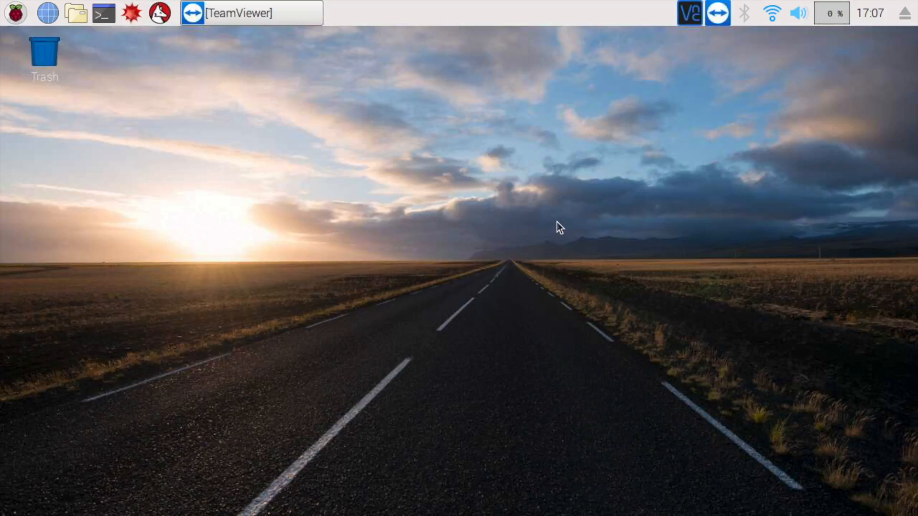
mouse_move(690, 34)
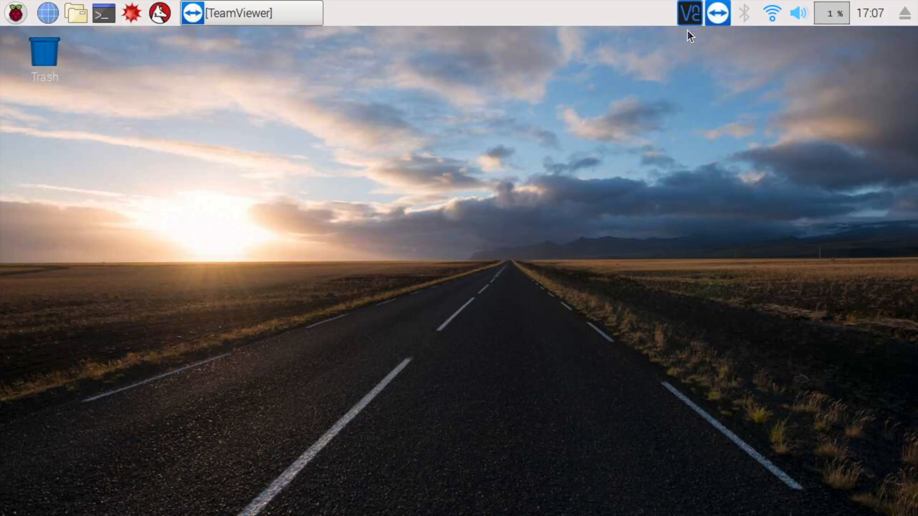
mouse_move(626, 159)
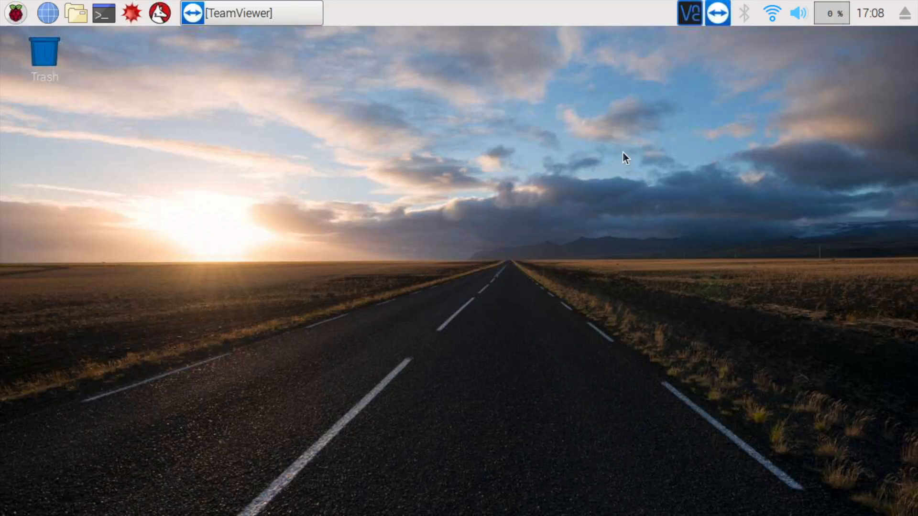
mouse_move(642, 156)
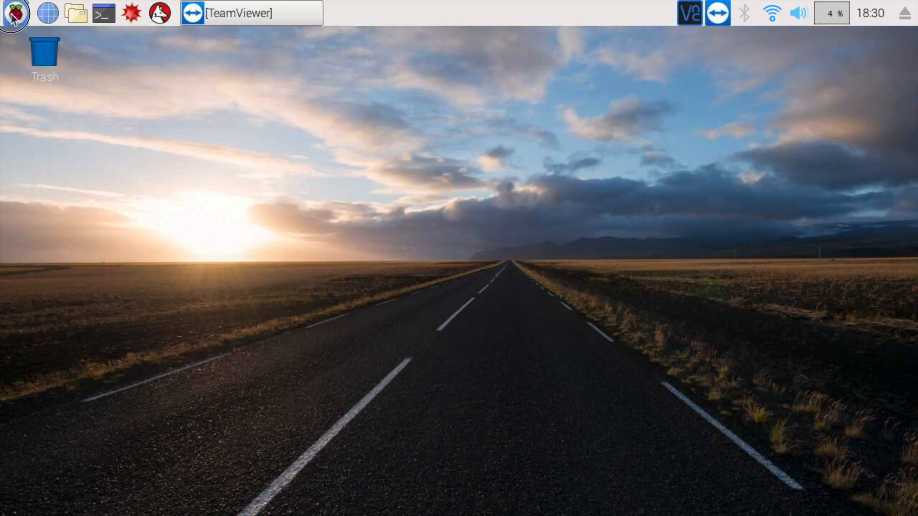
left_click(11, 13)
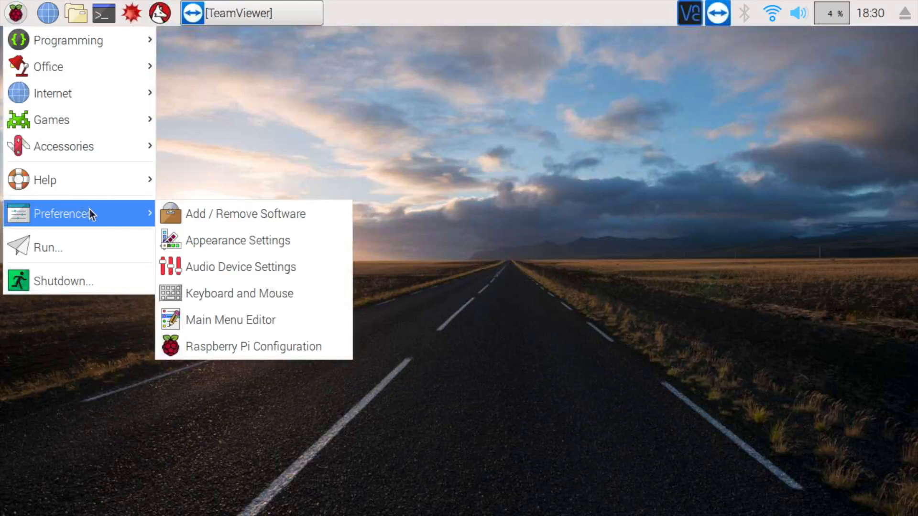
mouse_move(253, 347)
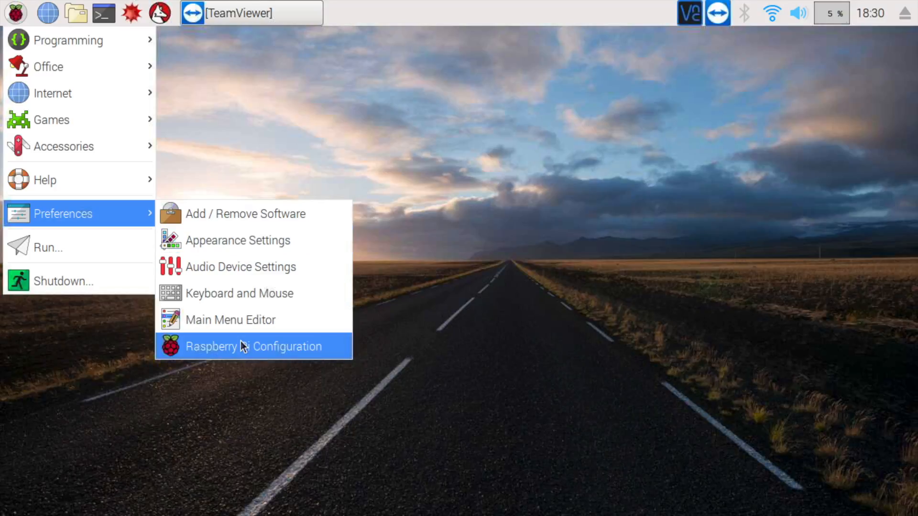
mouse_move(211, 358)
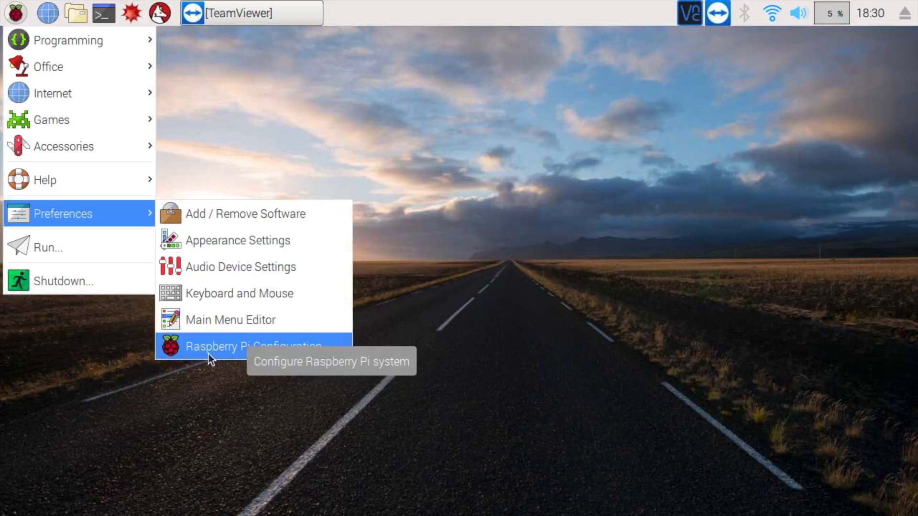
mouse_move(243, 353)
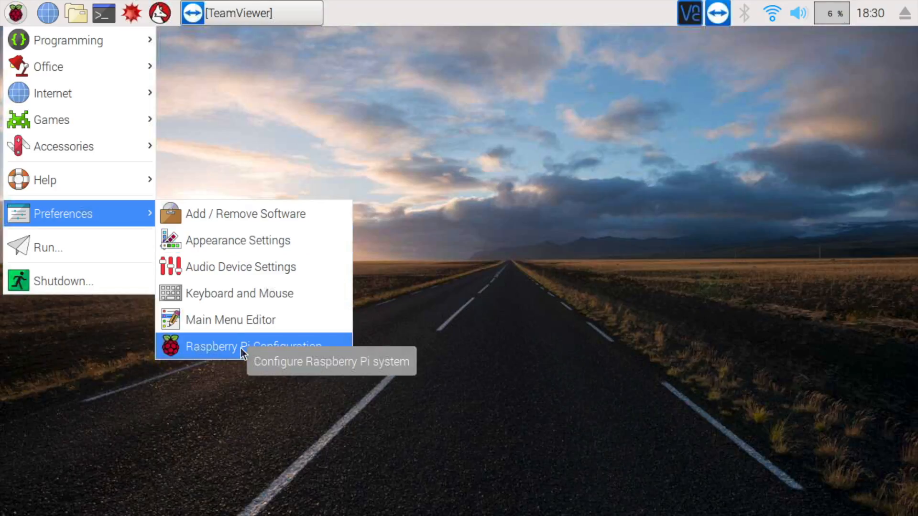
left_click(250, 347)
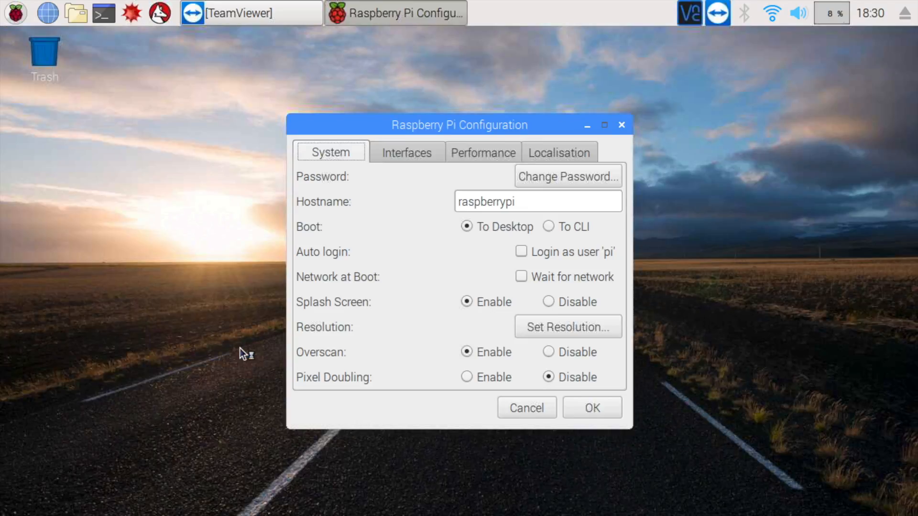
left_click(567, 177)
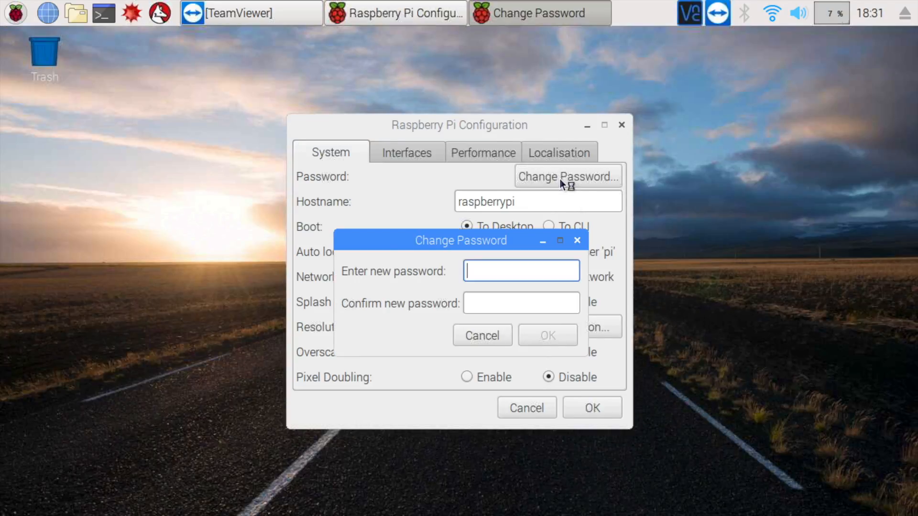
mouse_move(566, 177)
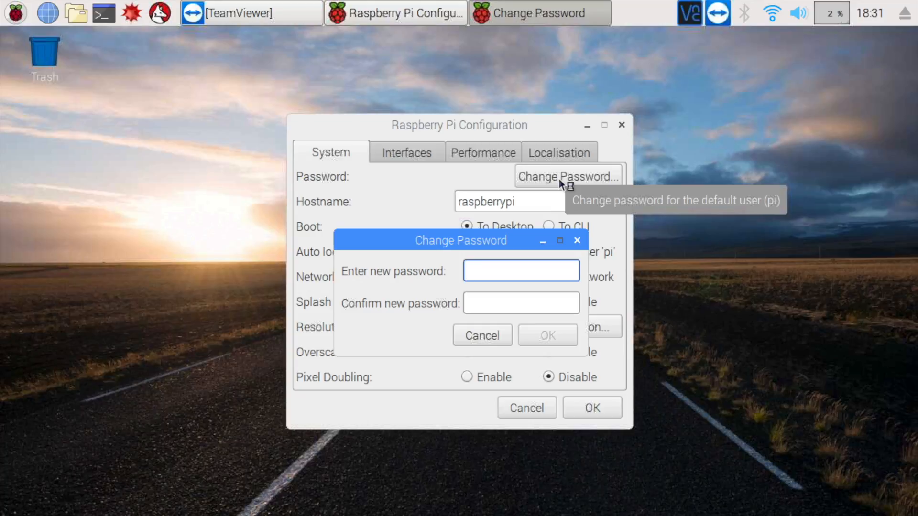
left_click(521, 271)
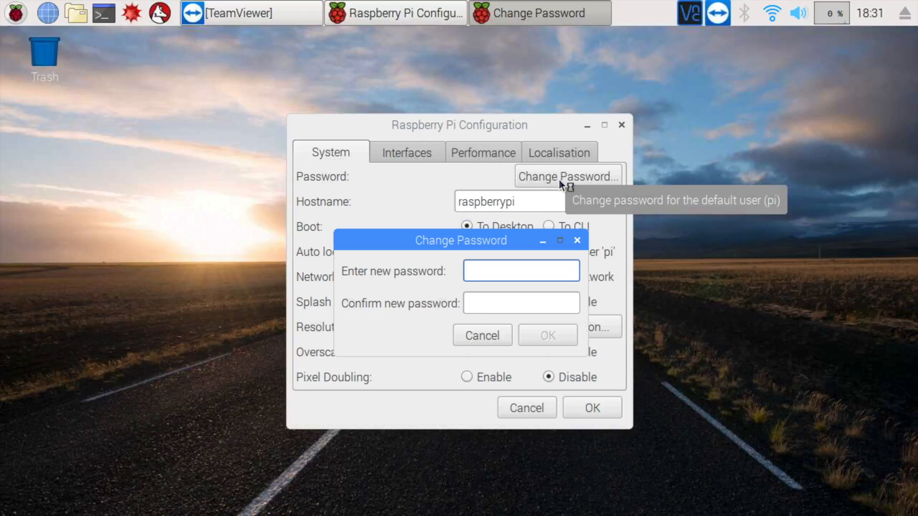
left_click(520, 271)
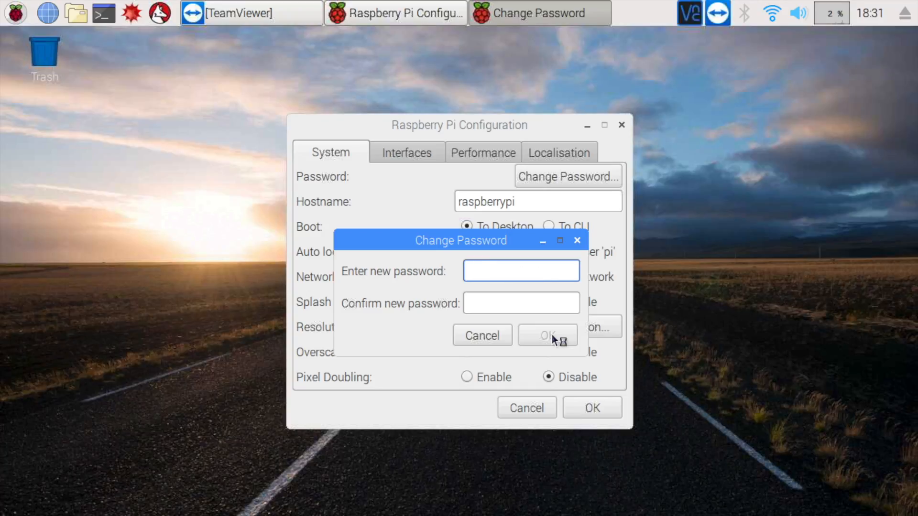
left_click(482, 336)
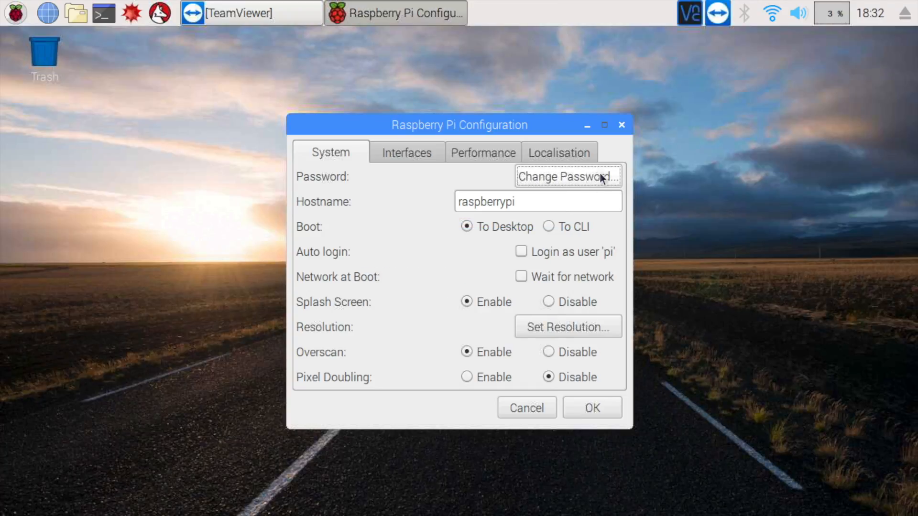
left_click(621, 125)
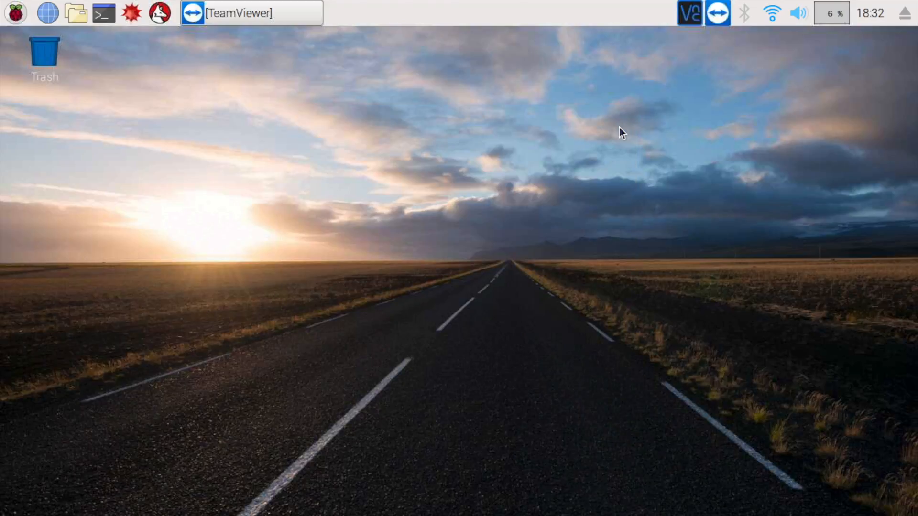
Step: Open a maximized terminal and refresh the package lists with sudo apt-get update
left_click(103, 13)
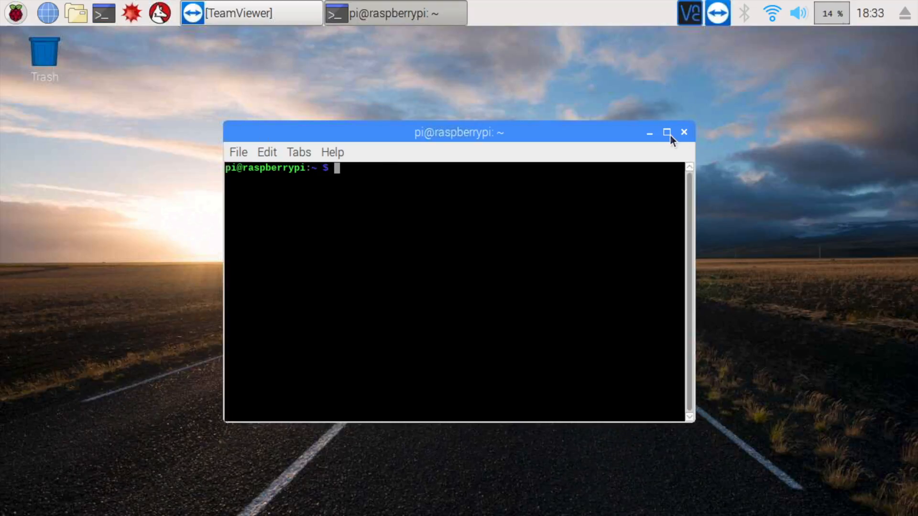
left_click(666, 132)
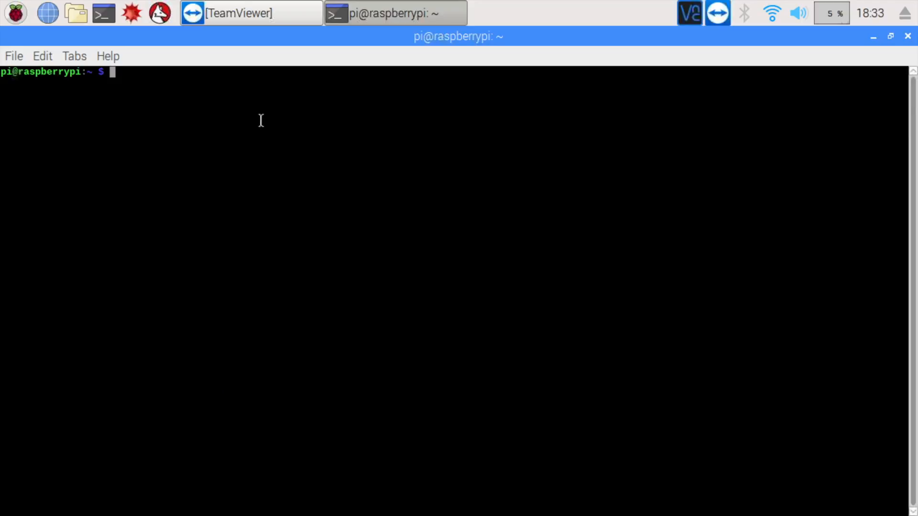
type("sudo")
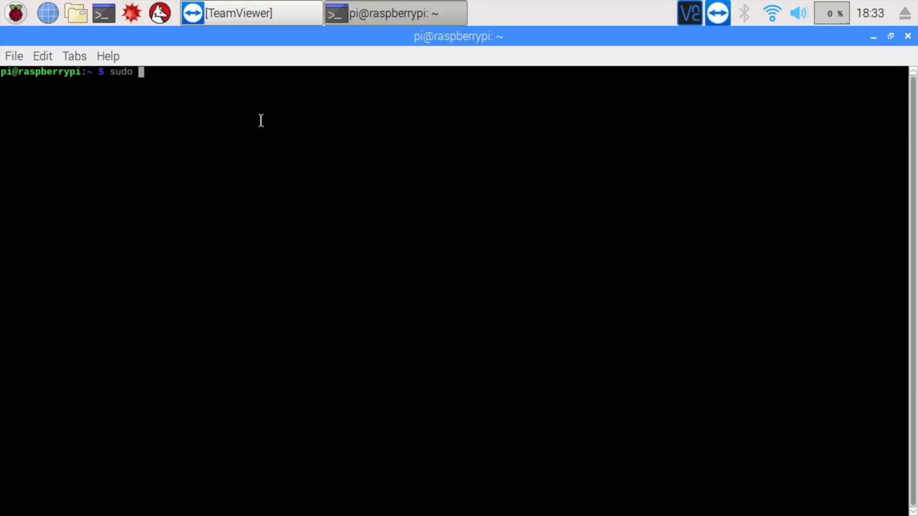
type("apt-get update")
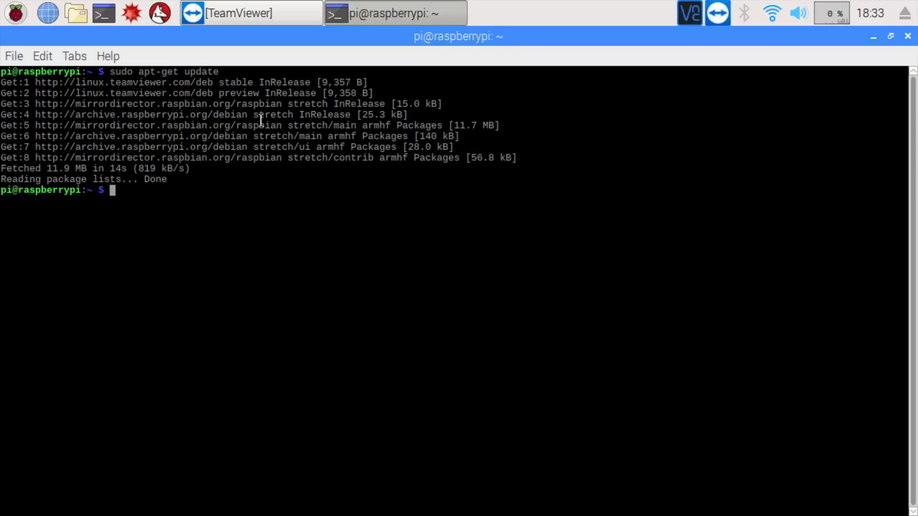
type("sudo apt-get update")
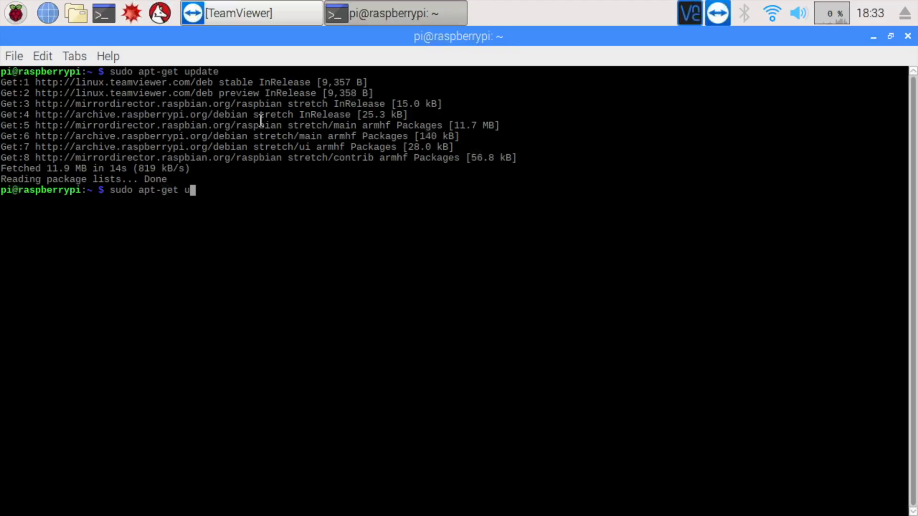
Step: Upgrade all installed packages with sudo apt-get upgrade, confirming with Y
type("pgr")
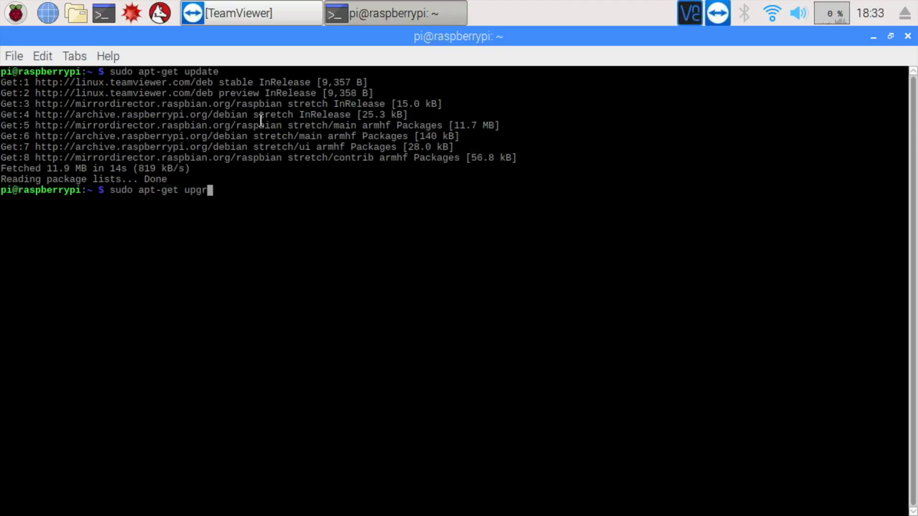
type("ade")
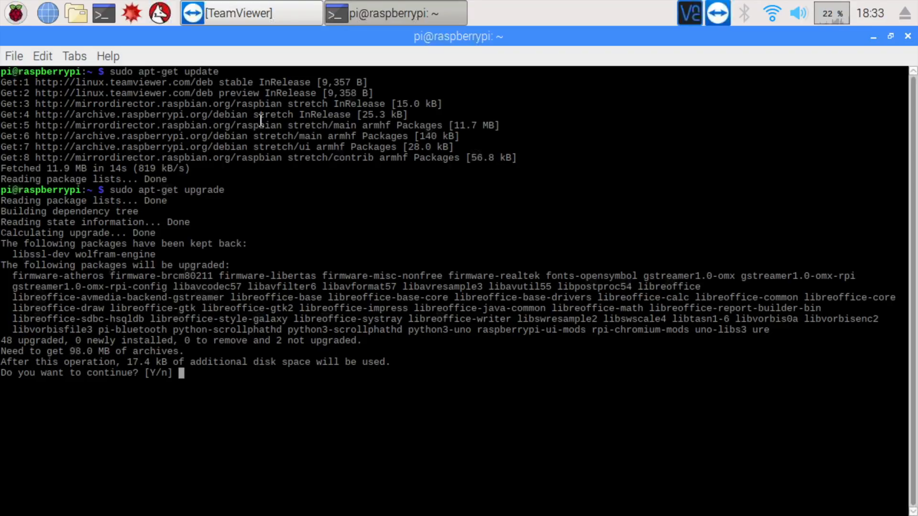
type("Y")
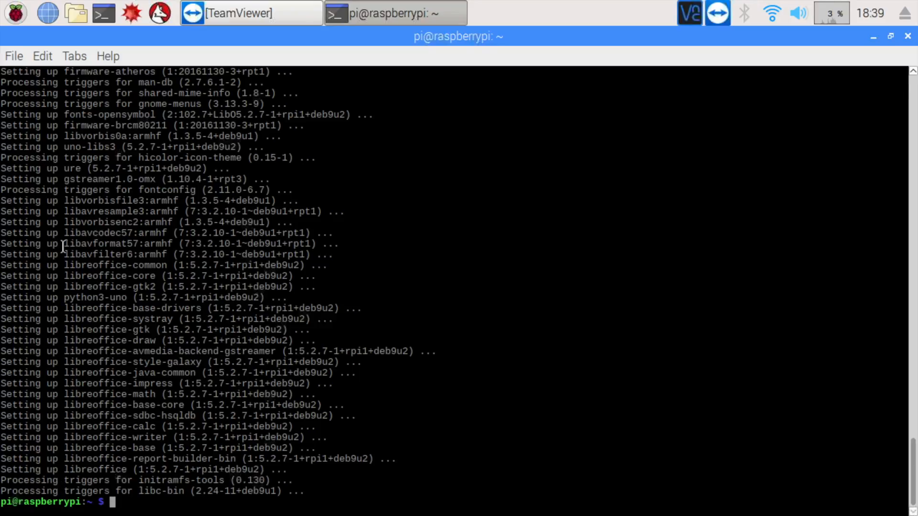
Step: Dismiss the 'Your Raspbian system has been upgraded' information notice
left_click(15, 13)
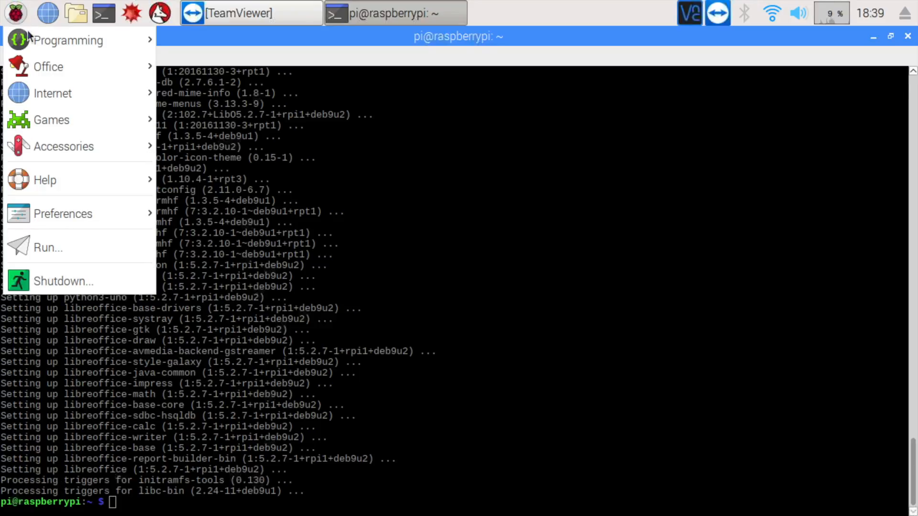
left_click(63, 281)
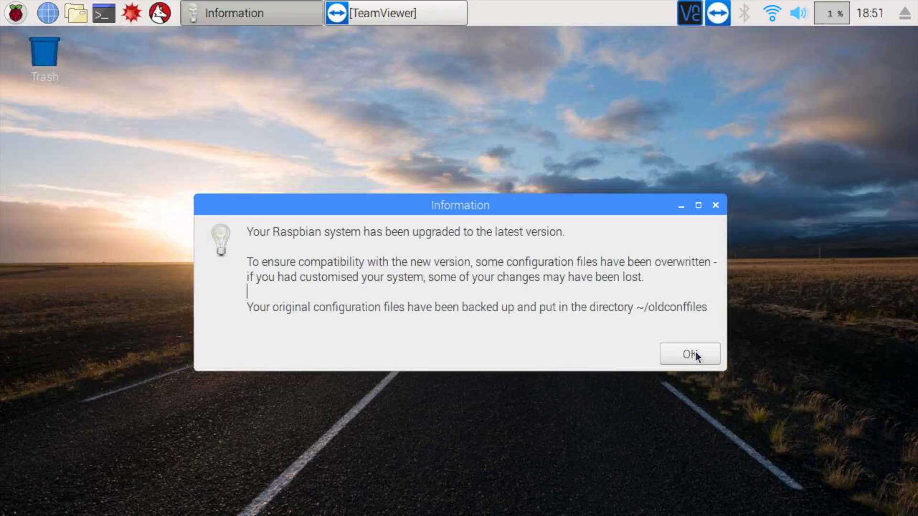
left_click(690, 355)
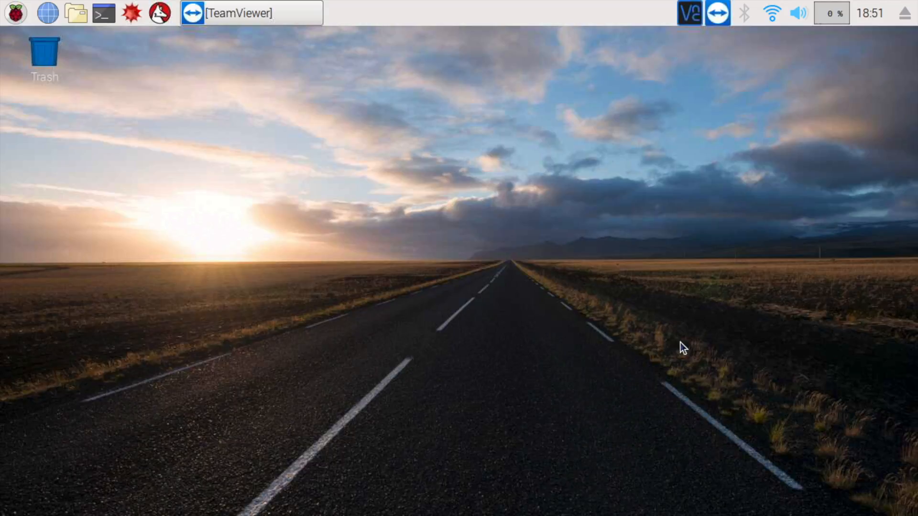
mouse_move(484, 294)
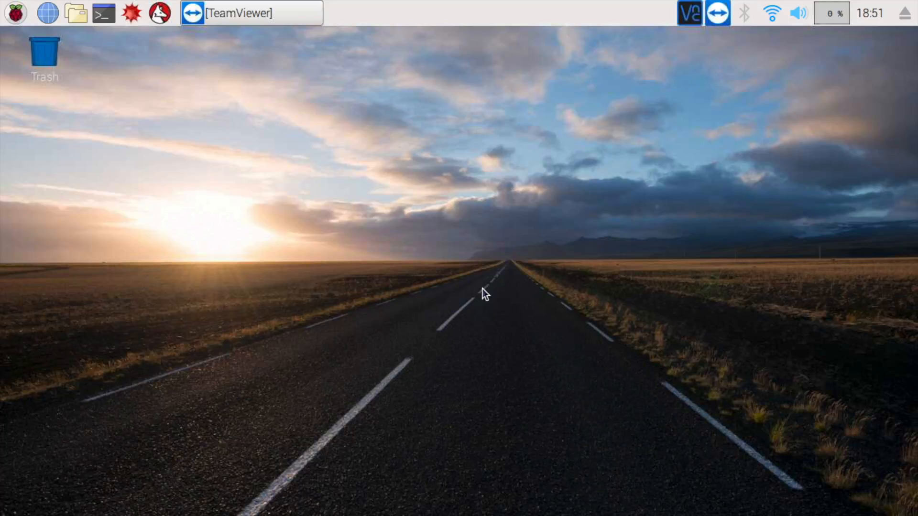
mouse_move(23, 40)
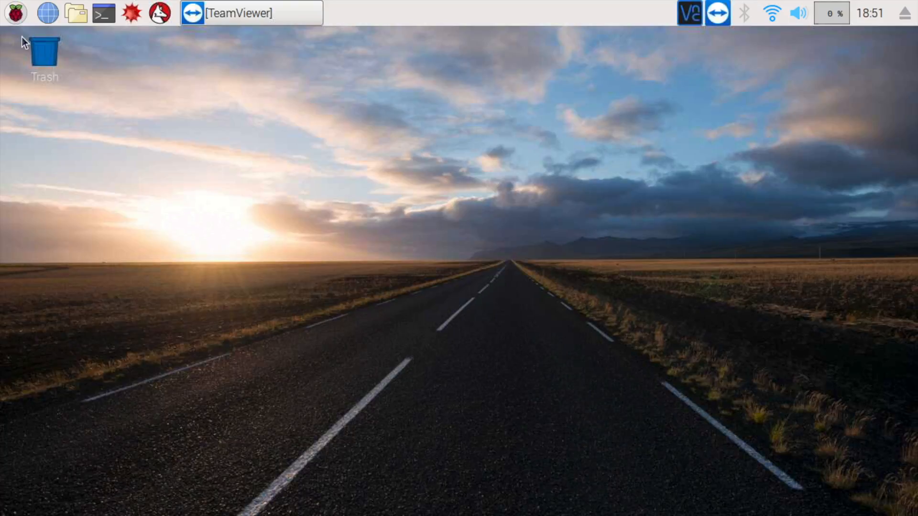
Step: Set SSH and VNC to Enable on the Interfaces tab of Raspberry Pi Configuration
left_click(15, 13)
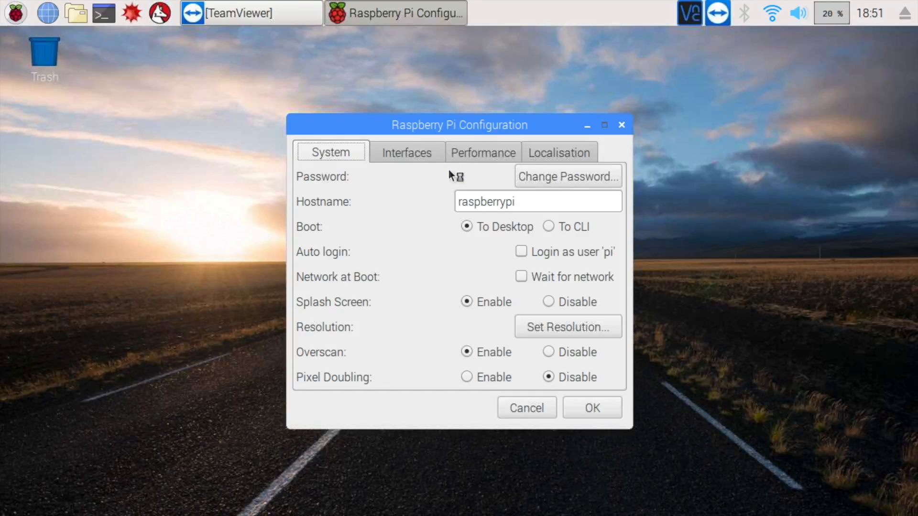
left_click(406, 152)
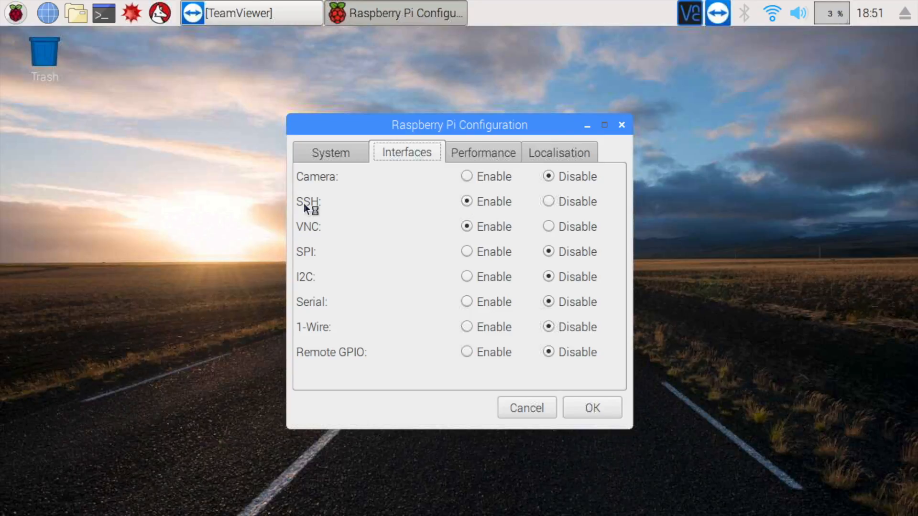
mouse_move(350, 227)
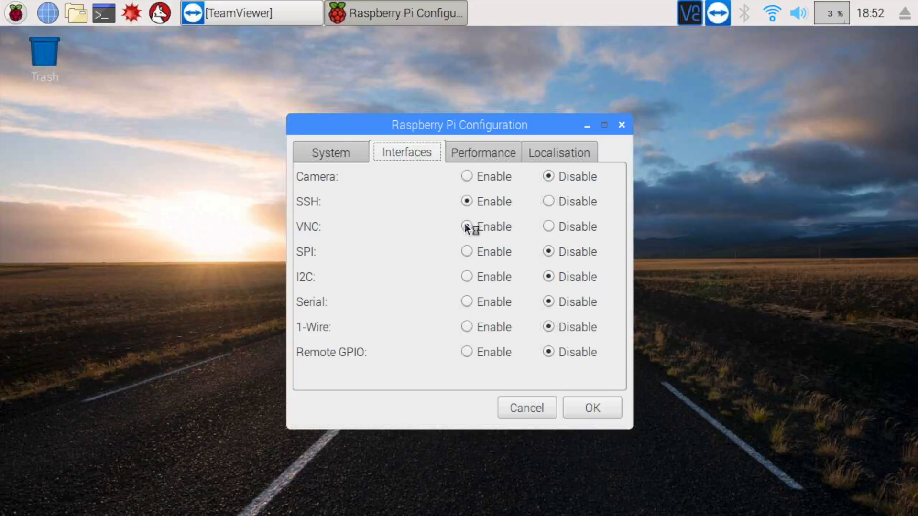
left_click(466, 226)
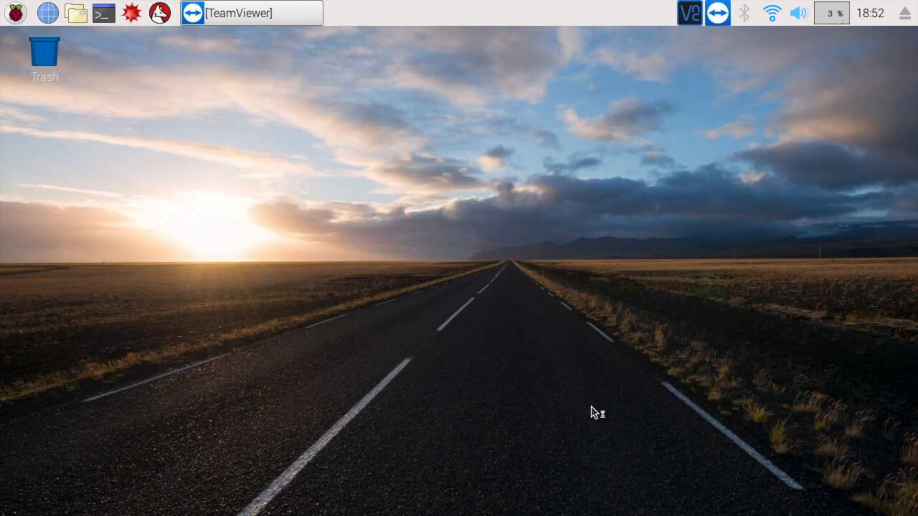
mouse_move(515, 268)
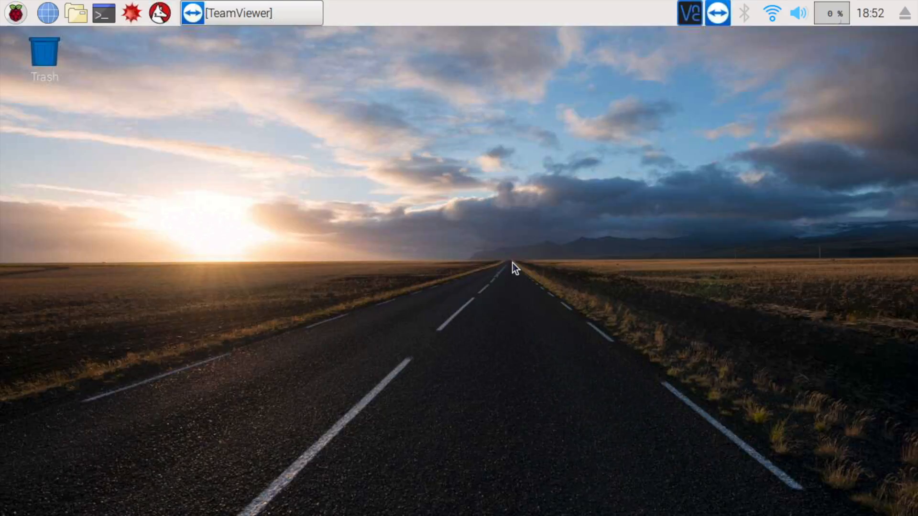
mouse_move(106, 144)
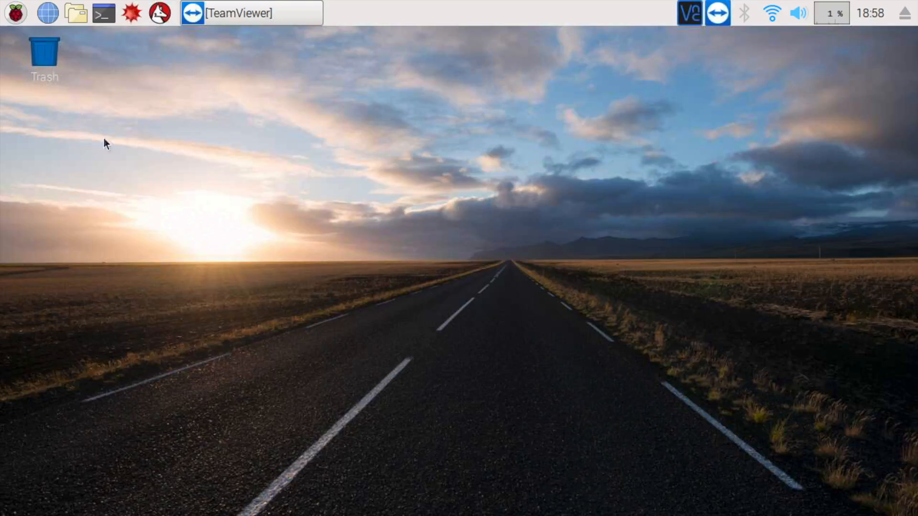
Step: Install the ufw firewall with sudo apt-get install ufw
left_click(104, 12)
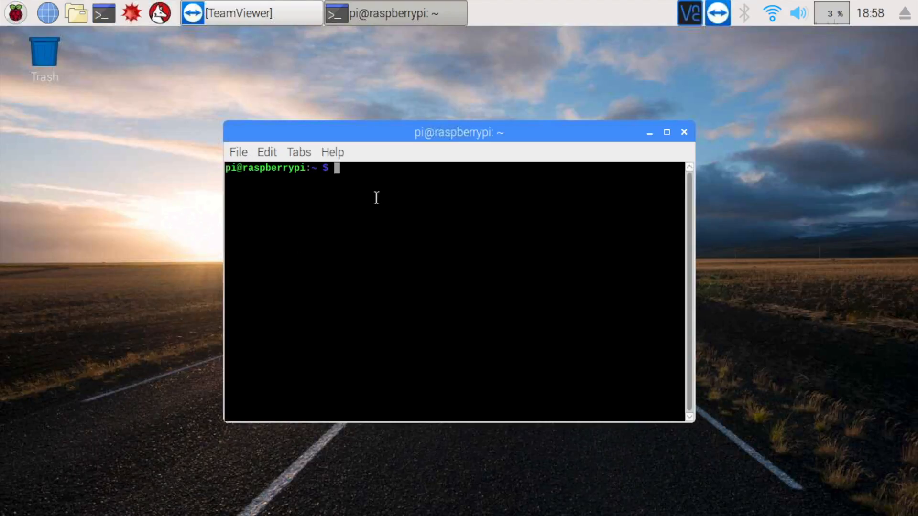
type("sudo")
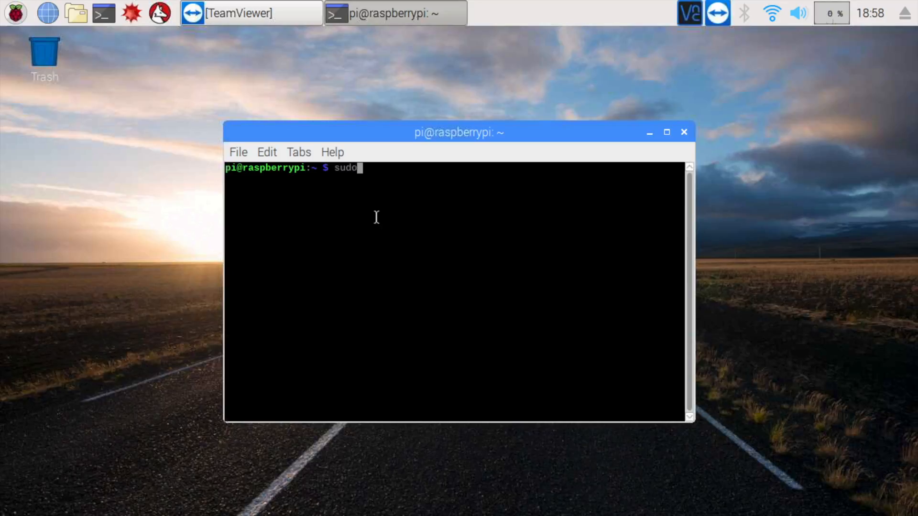
type("apg-")
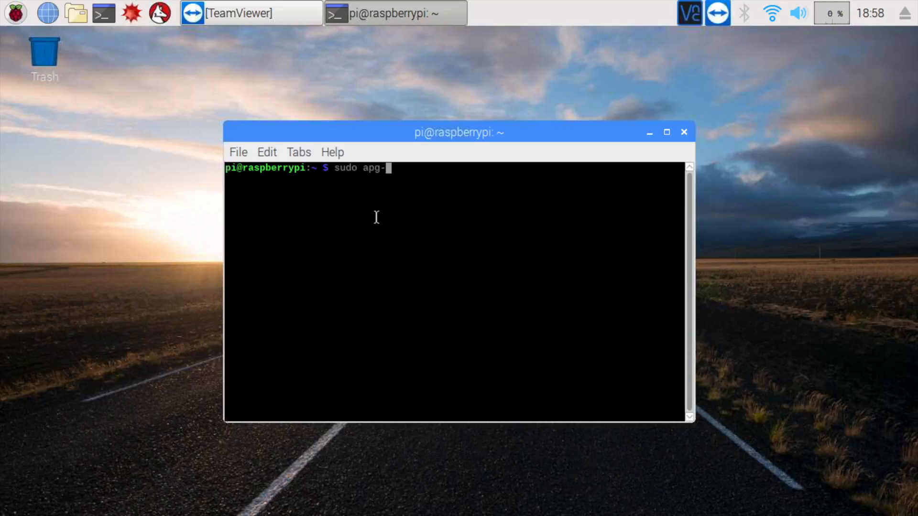
type("get inst")
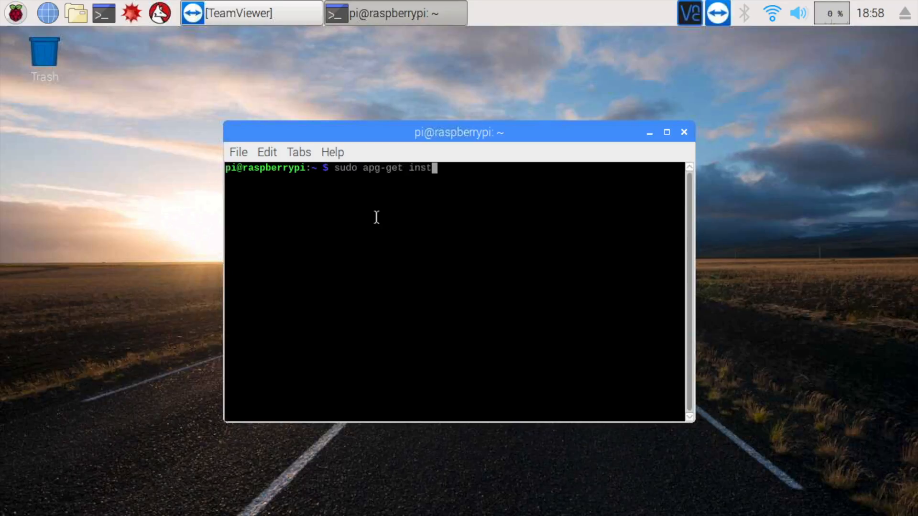
type("all u")
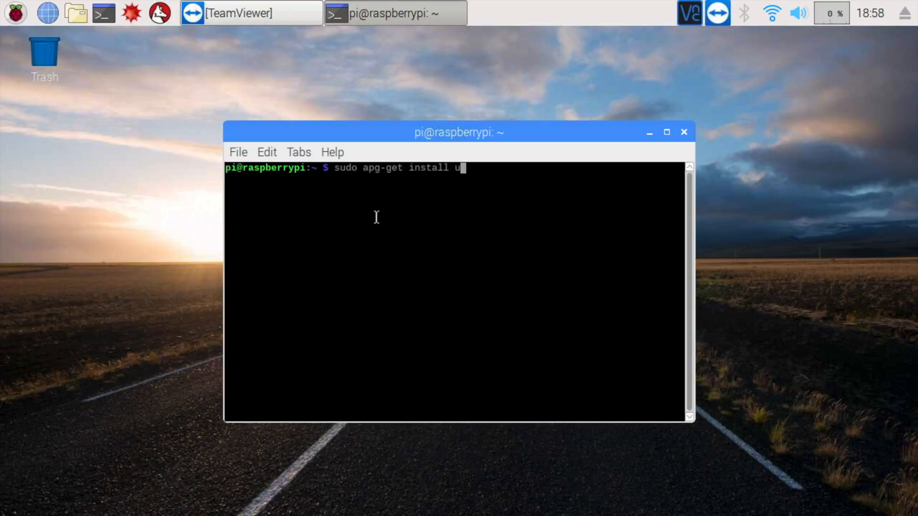
type("fw")
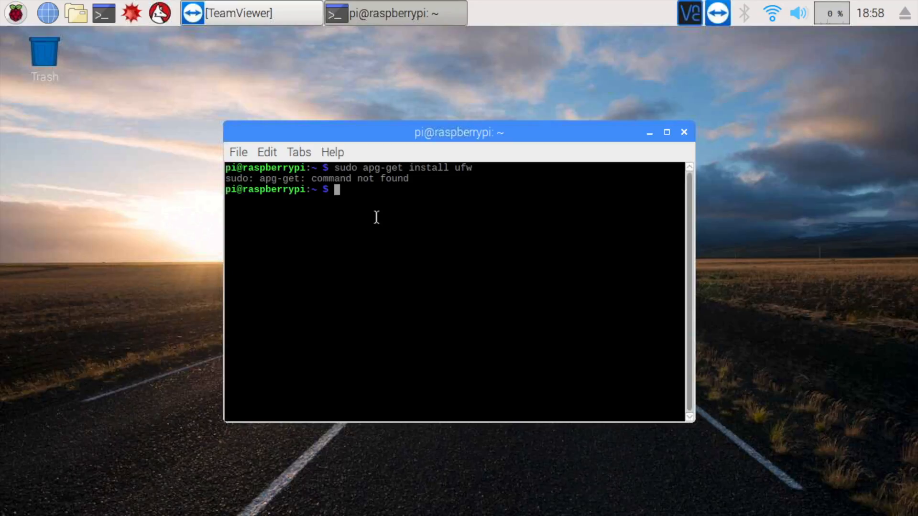
mouse_move(385, 181)
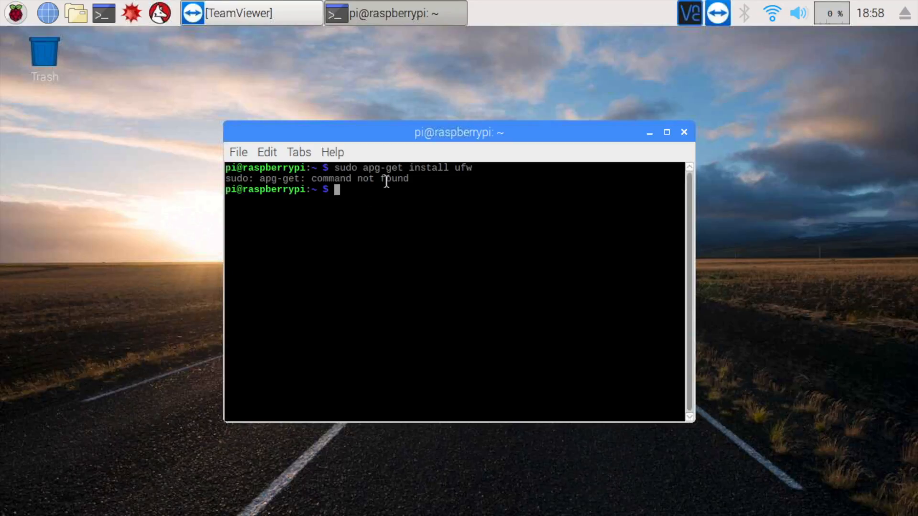
type("sudo apg-get install ufw")
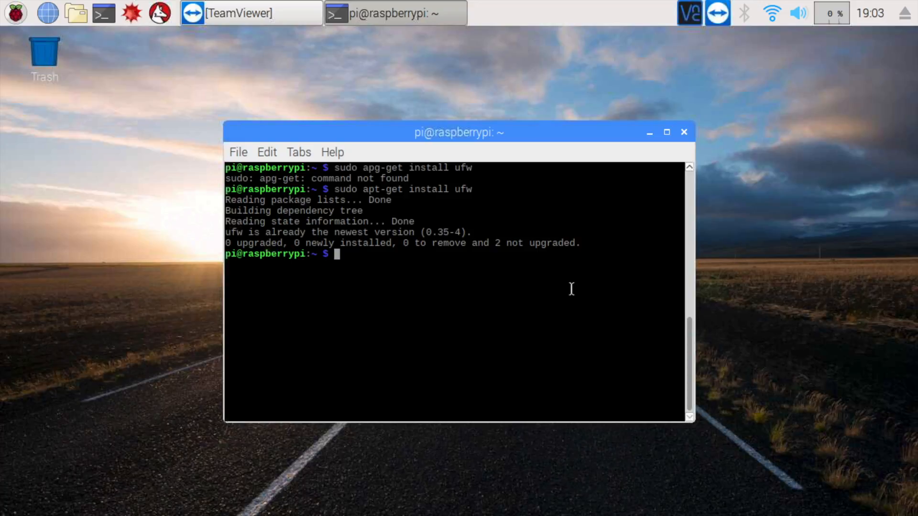
Step: Allow traffic from the 196.168.1.0/24 subnet with sudo ufw allow from
type("sudo")
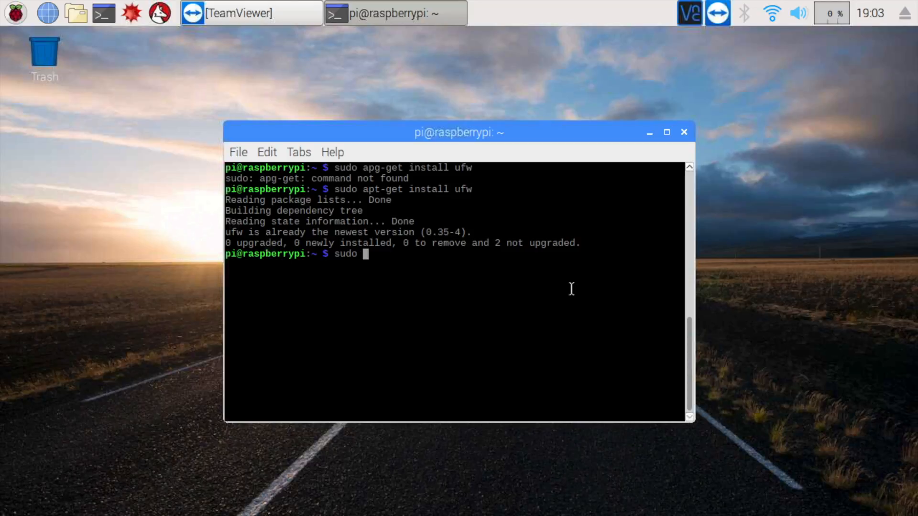
type("ufw")
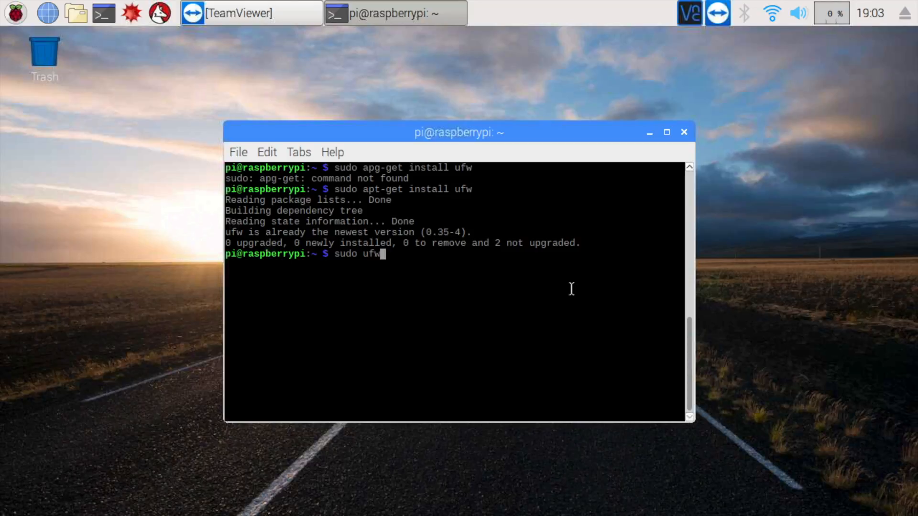
type("a")
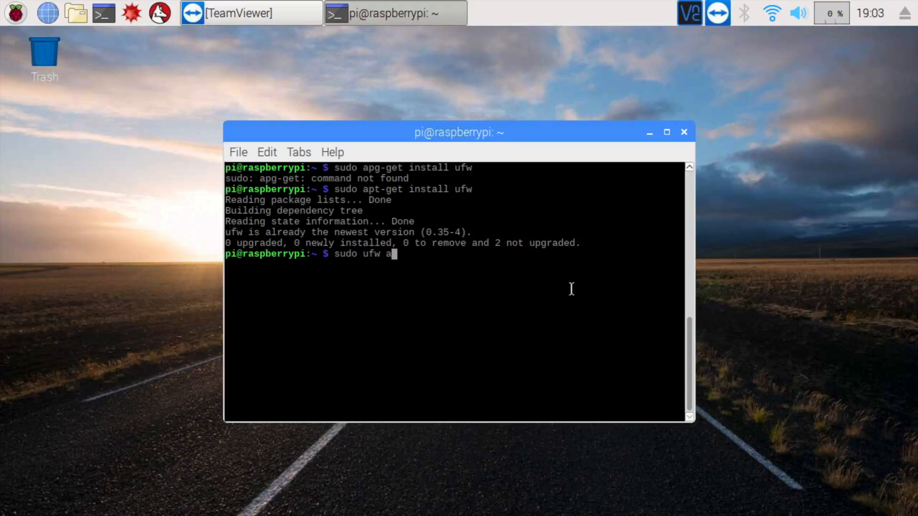
type("llow from")
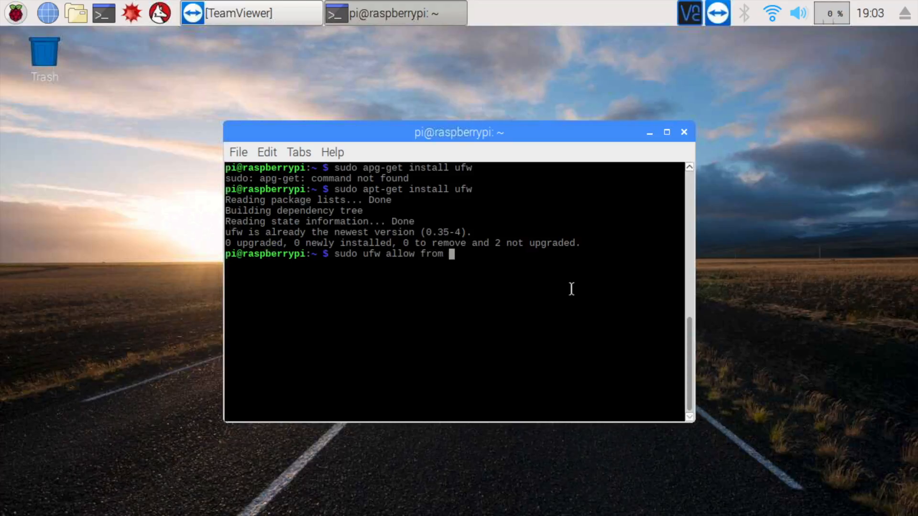
type("1")
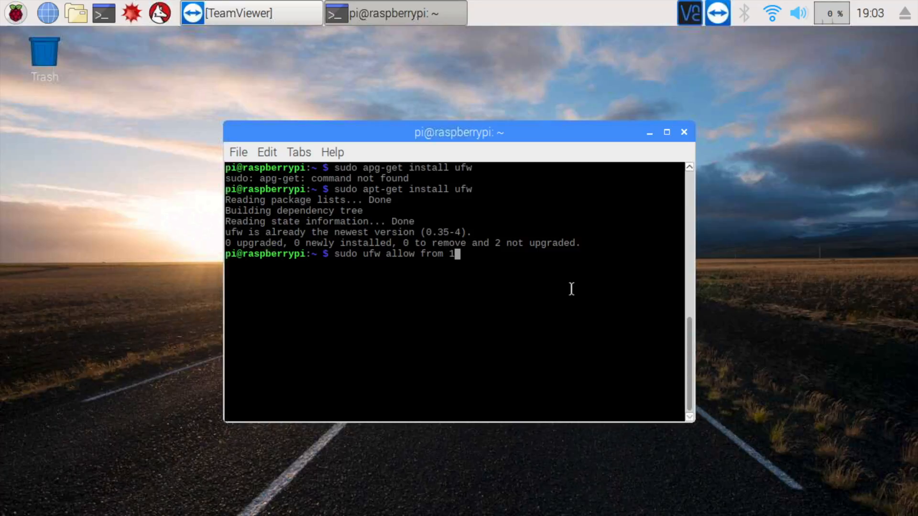
type("96")
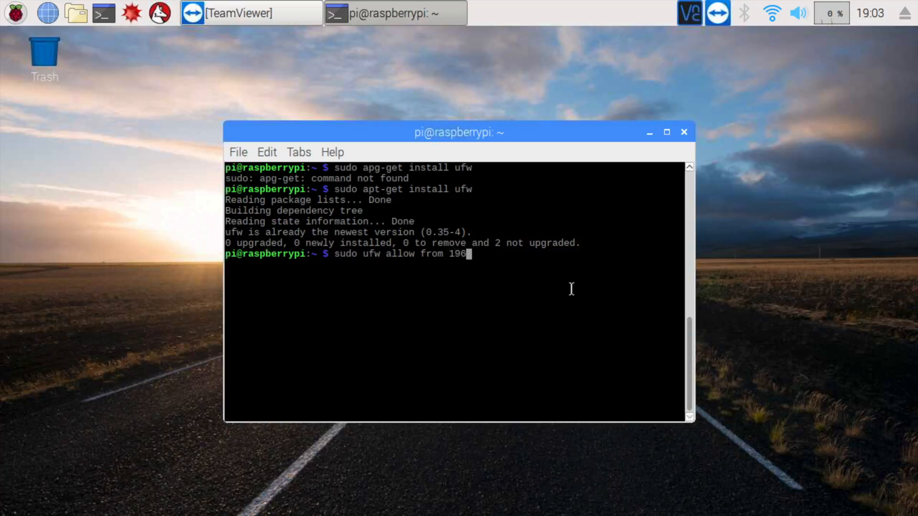
type(".168")
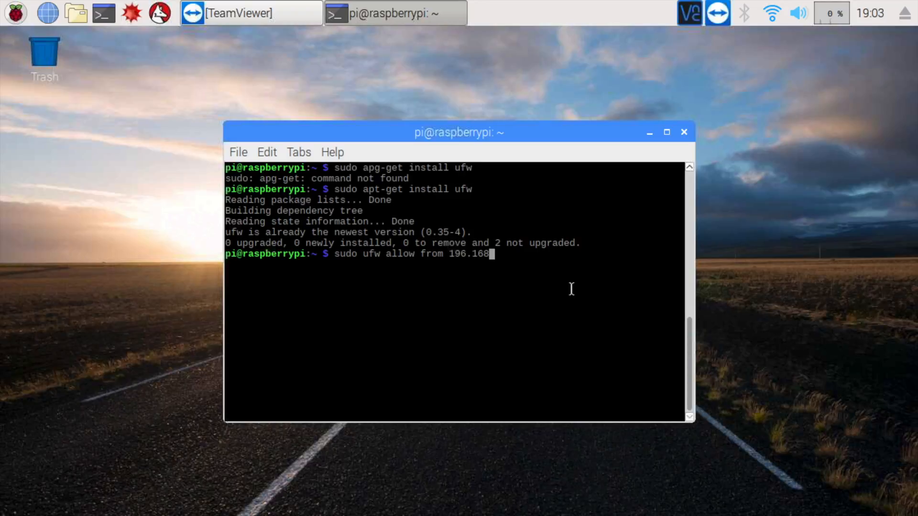
type(".1.0")
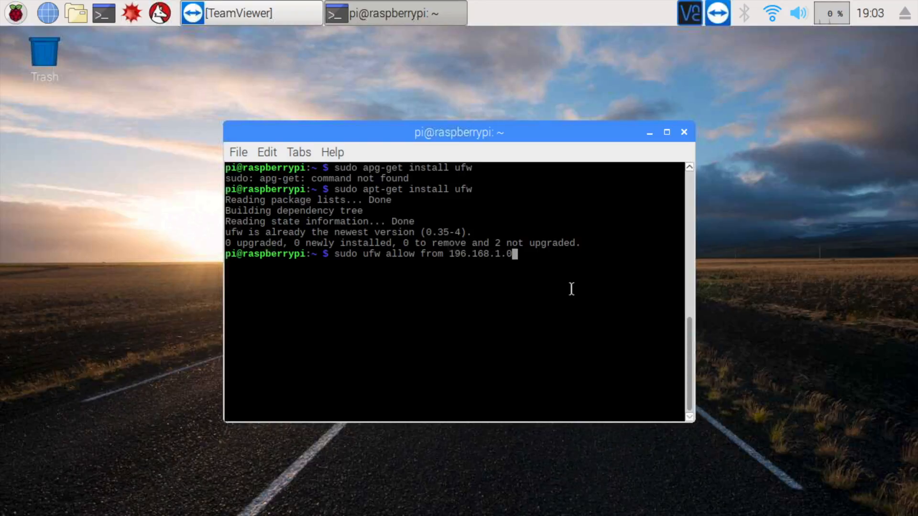
type("/24")
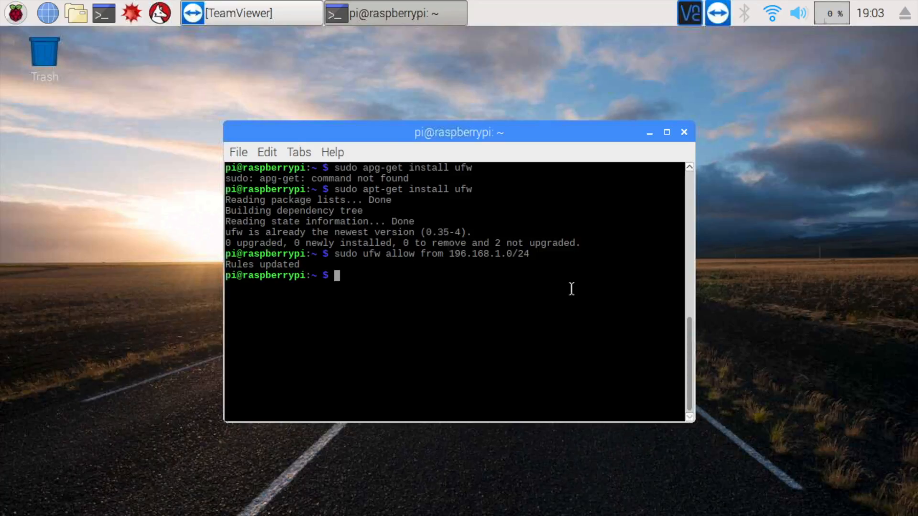
mouse_move(554, 301)
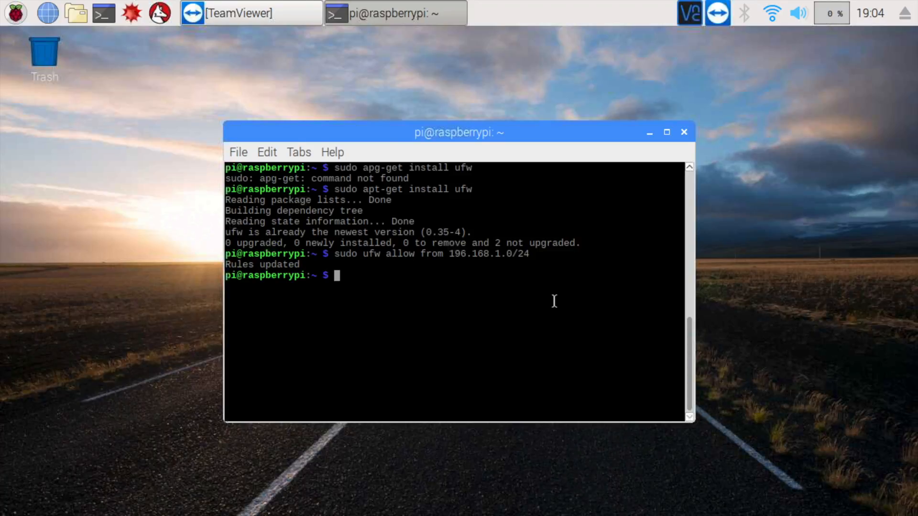
Step: Deny port 16174 with sudo ufw deny 16174
type("sudo")
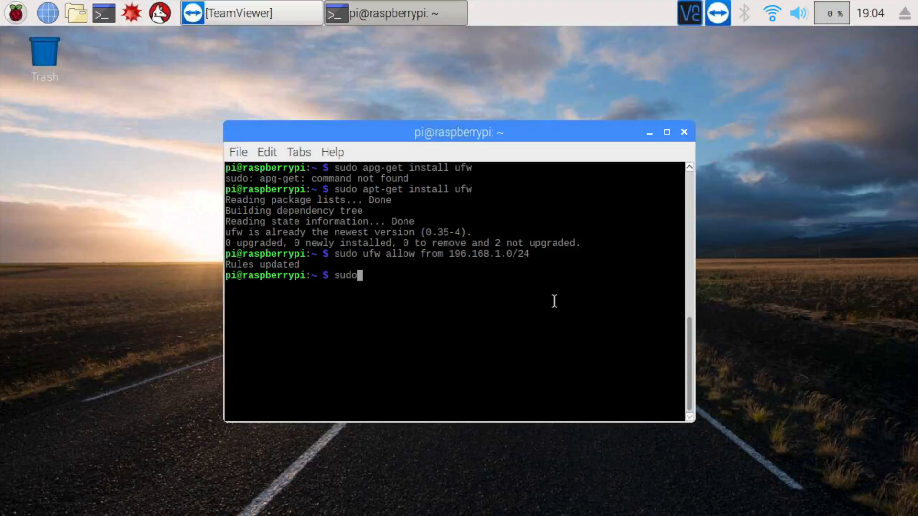
type("ufw")
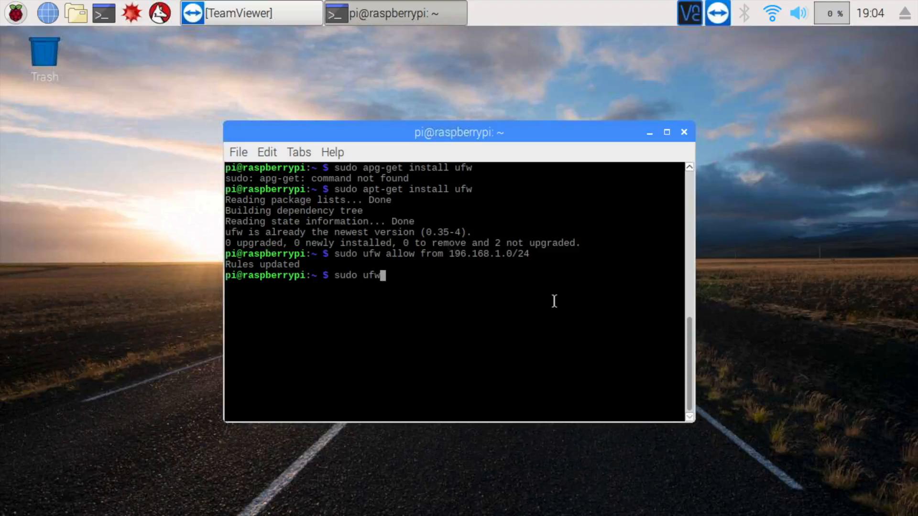
type("deny")
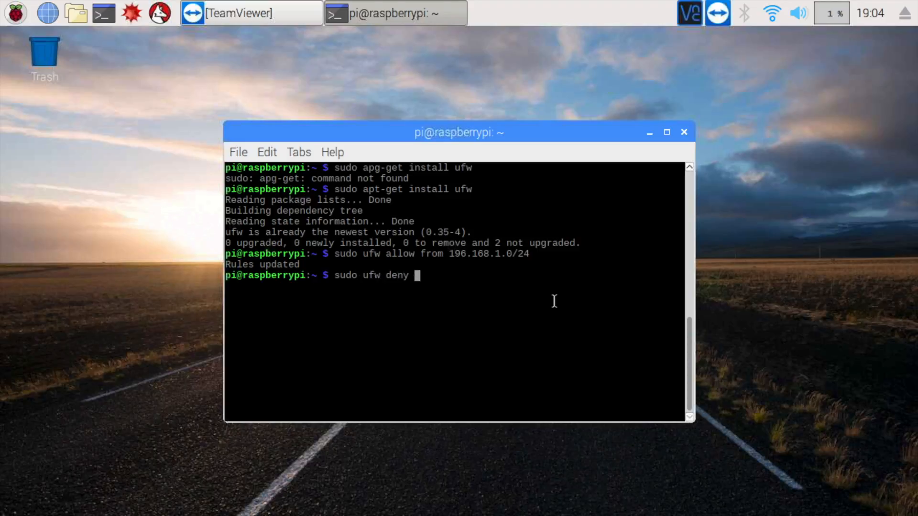
type("1")
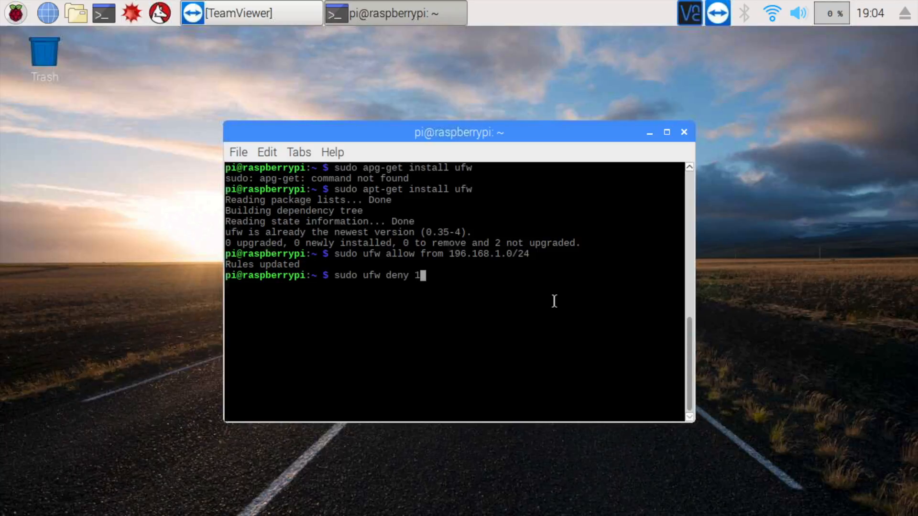
type("617")
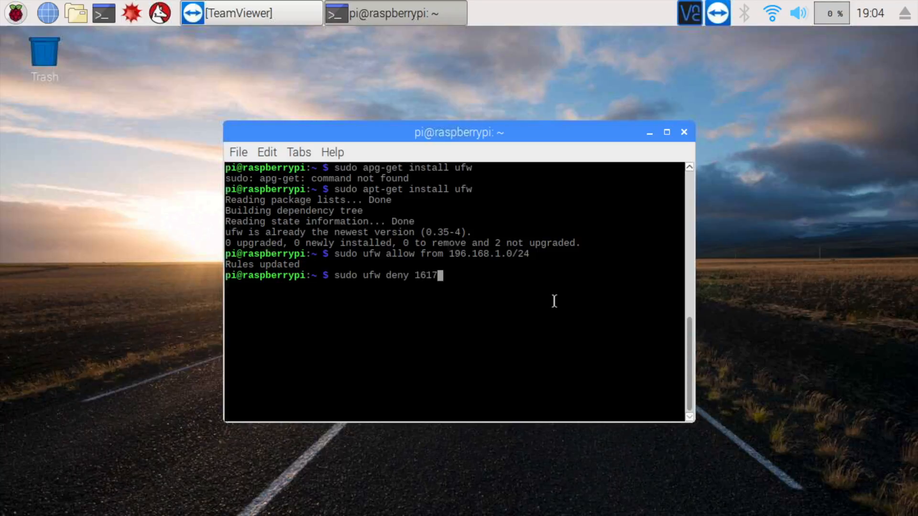
type("4")
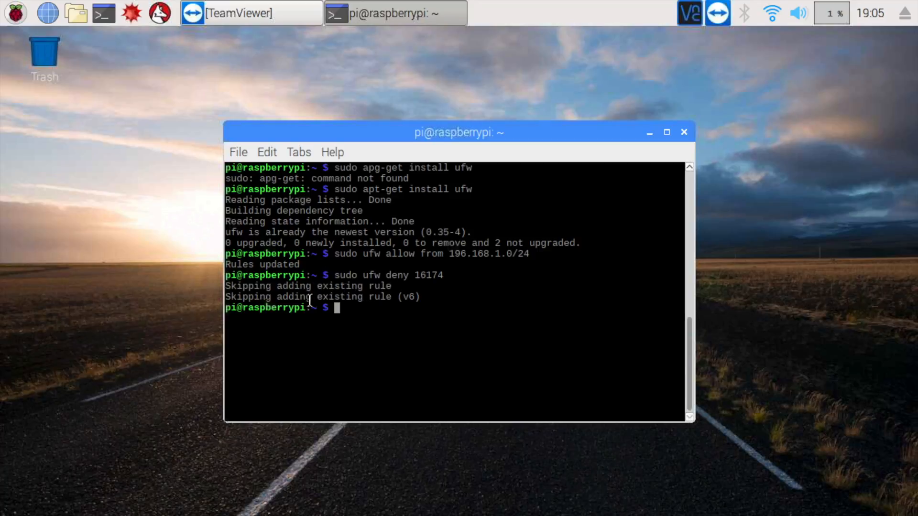
mouse_move(470, 310)
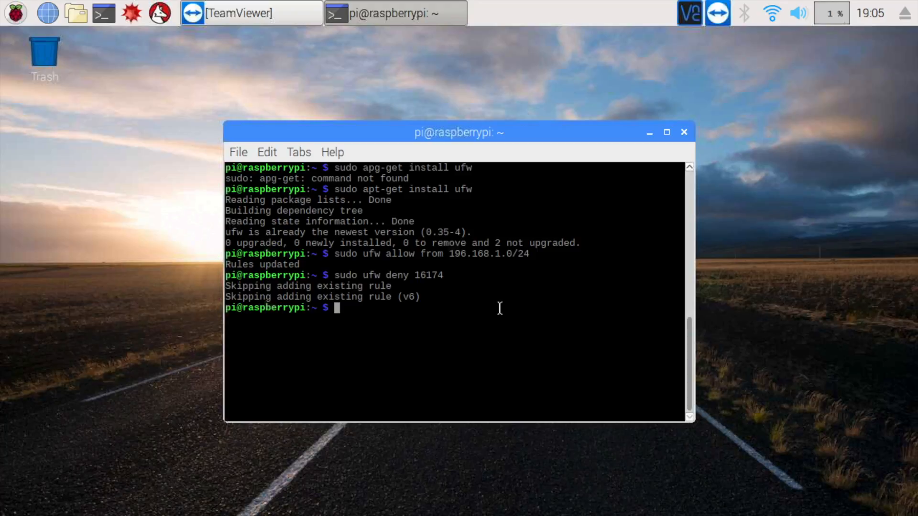
type("sudo ufw enable")
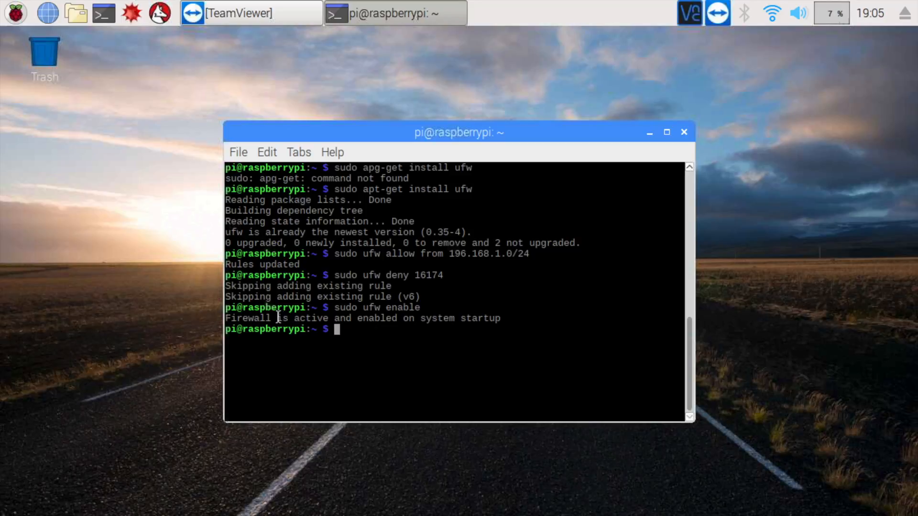
Step: Edit the recalled 'sudo ufw enable' into 'sudo ufw status' to list firewall rules
type("sudo ufw enable")
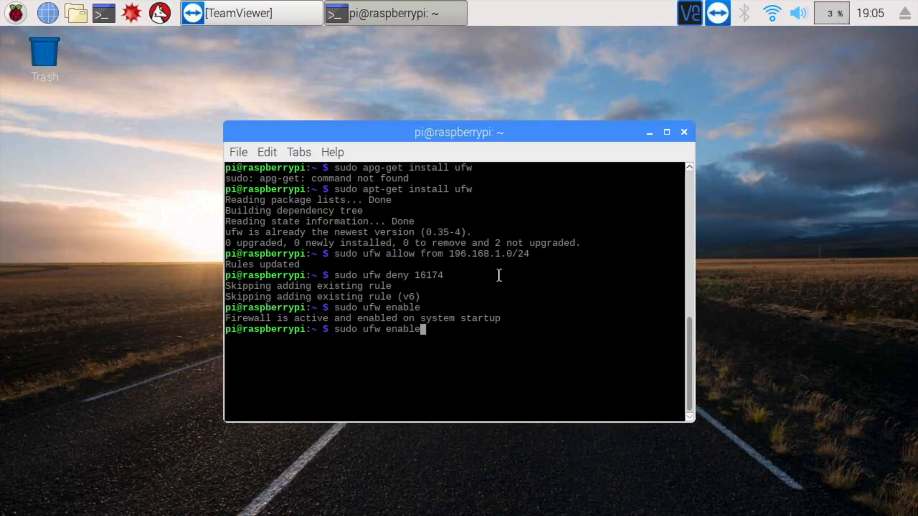
key("BackSpace")
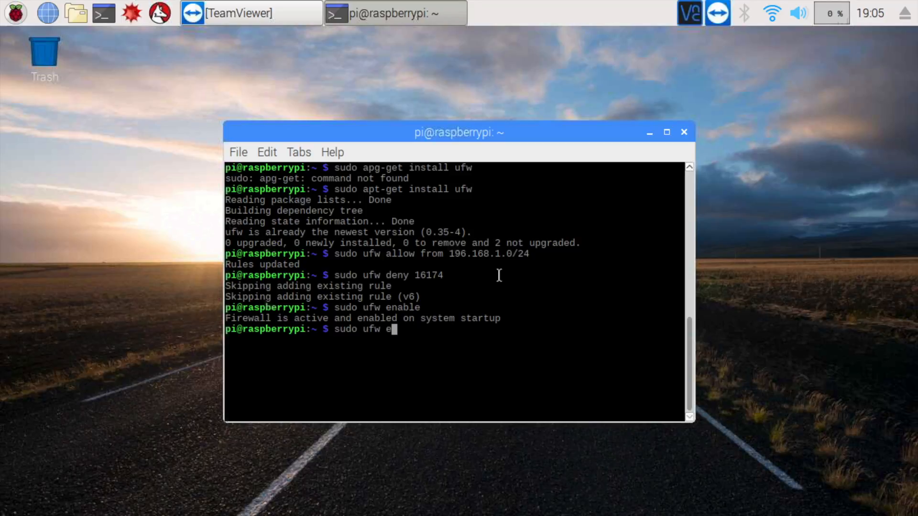
type("status")
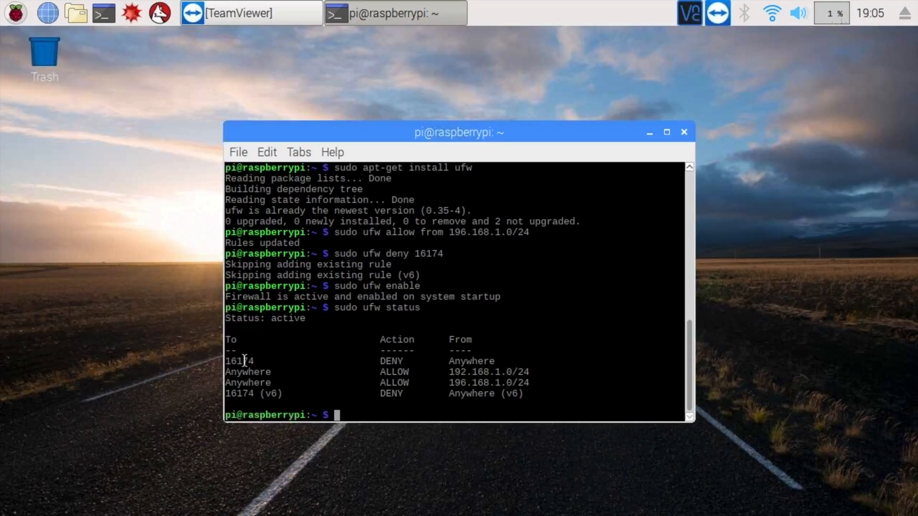
mouse_move(407, 371)
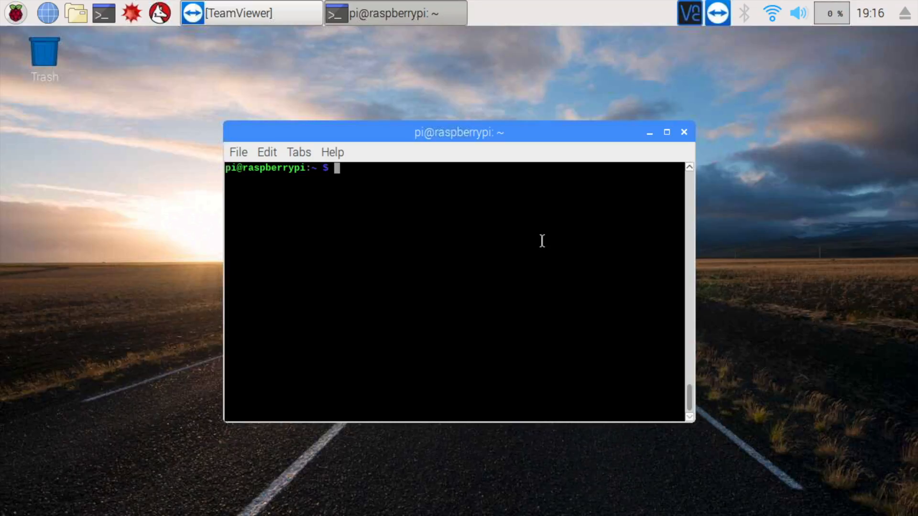
Step: Paste and run the build-essential dependency install command, confirming with Y
right_click(540, 240)
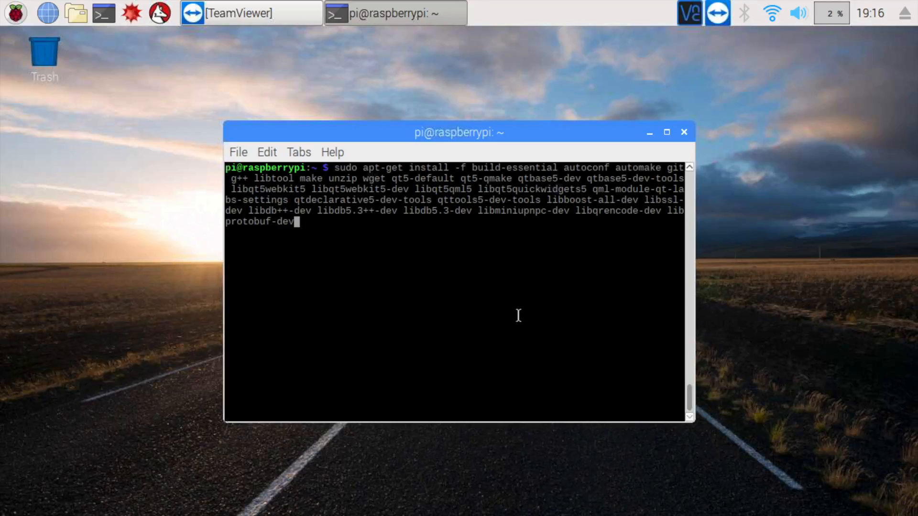
mouse_move(342, 175)
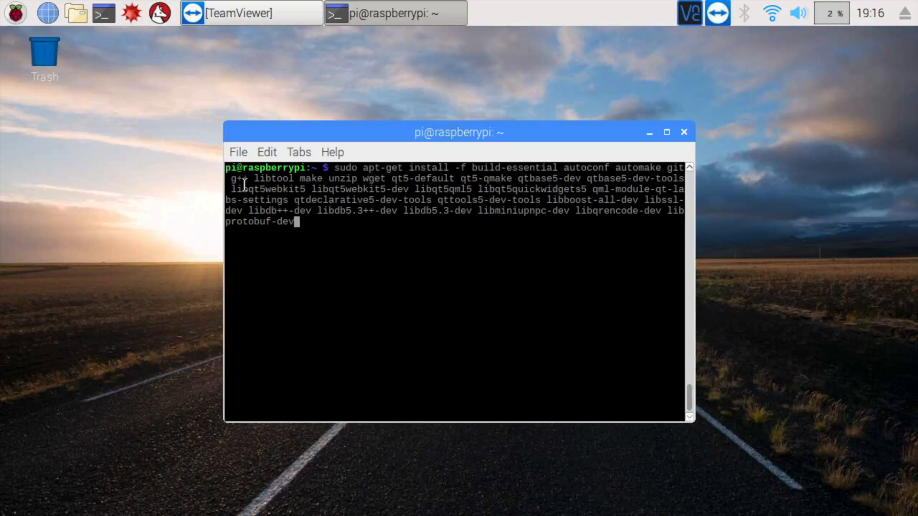
mouse_move(507, 268)
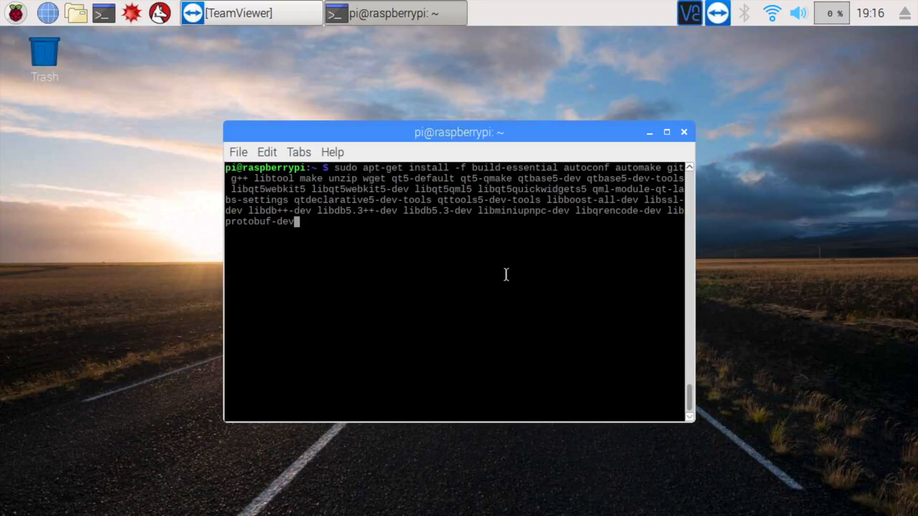
key("Return")
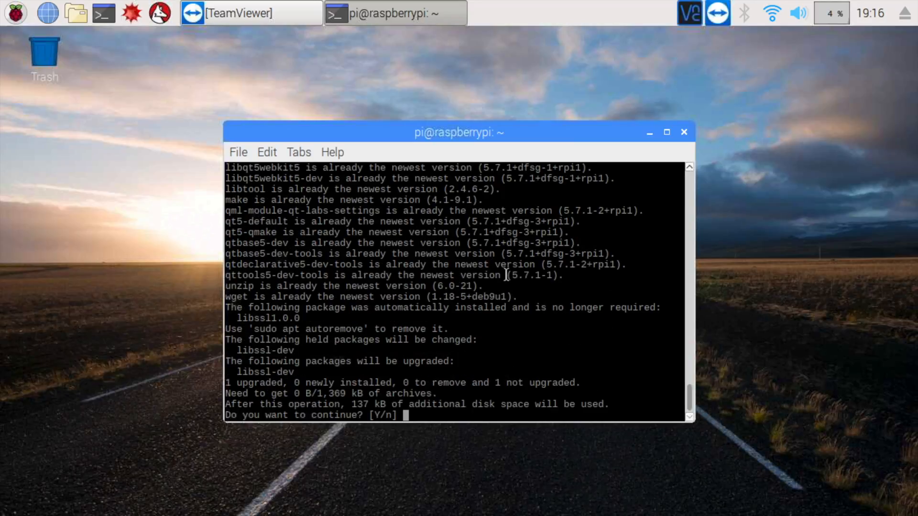
type("Y")
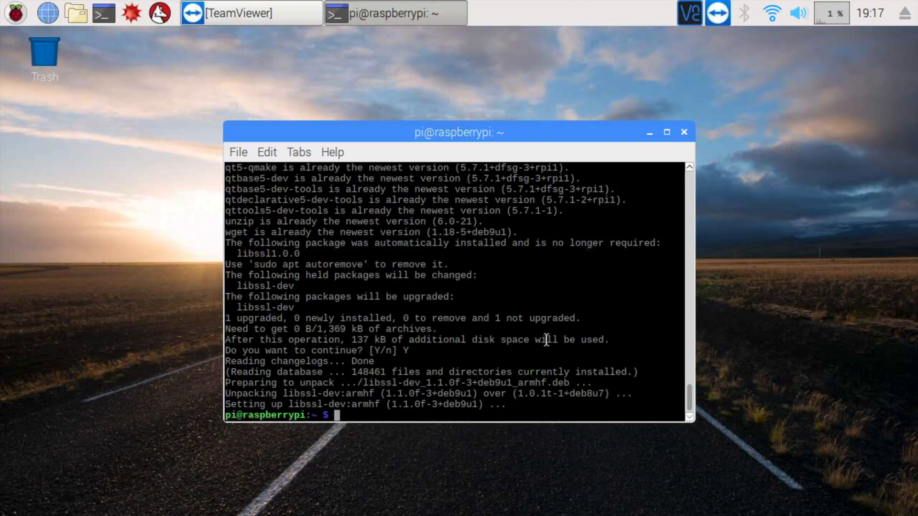
mouse_move(561, 354)
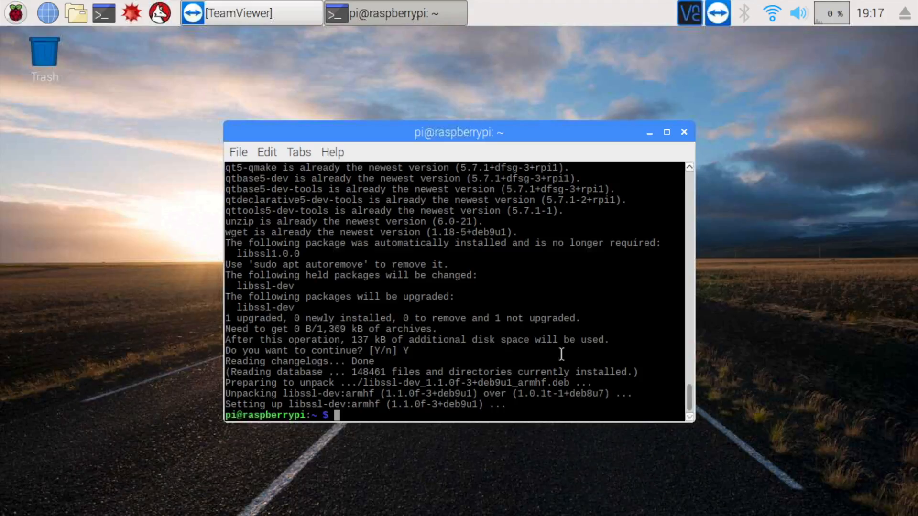
type("pwd")
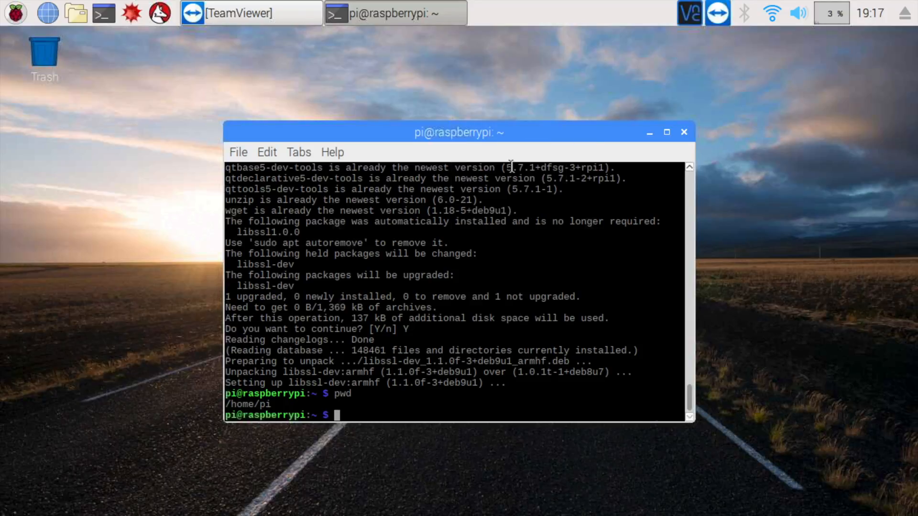
type("git clone https://github.com/stratisproject/stratisX.git")
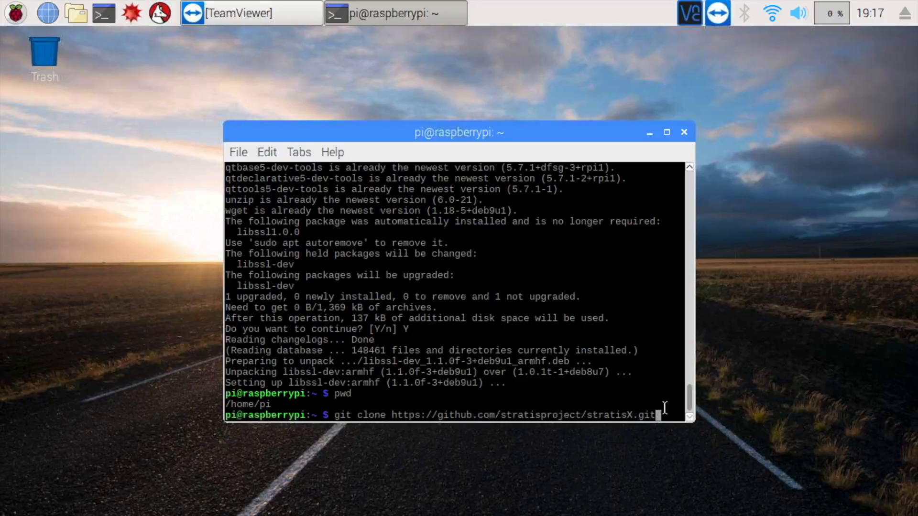
key("Return")
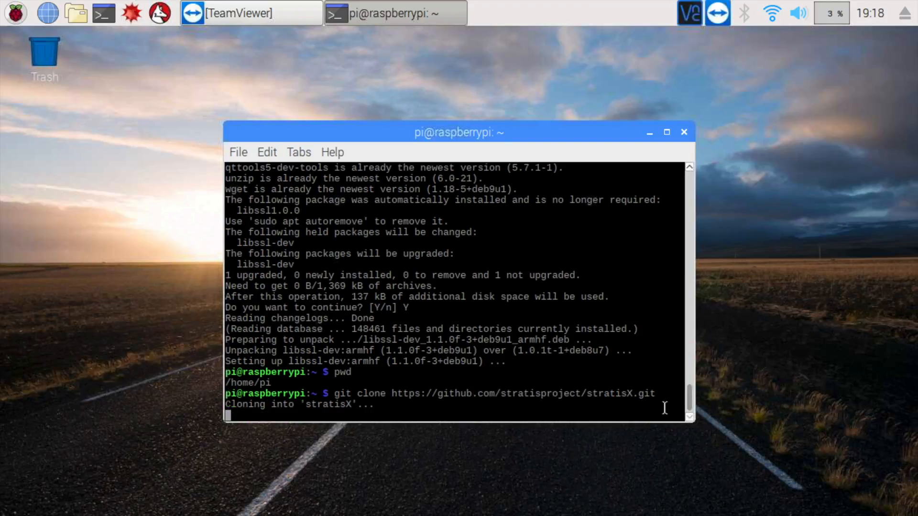
mouse_move(394, 388)
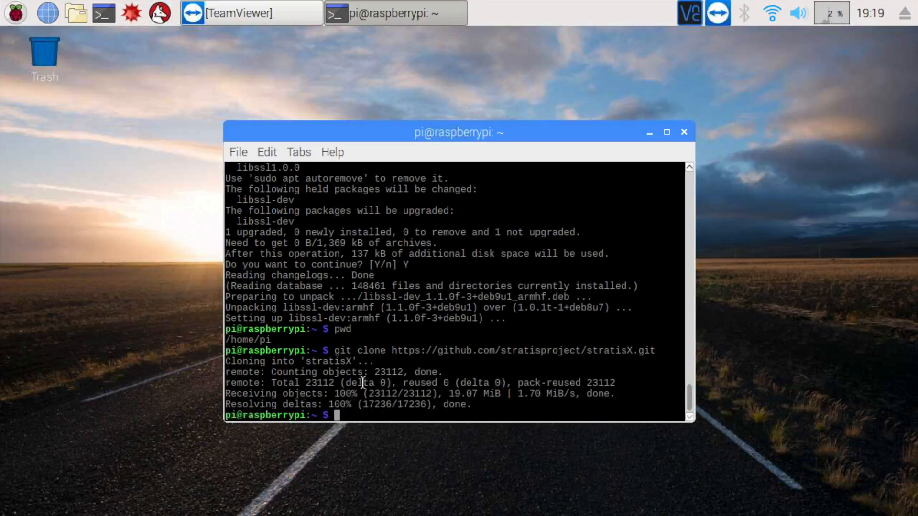
mouse_move(475, 321)
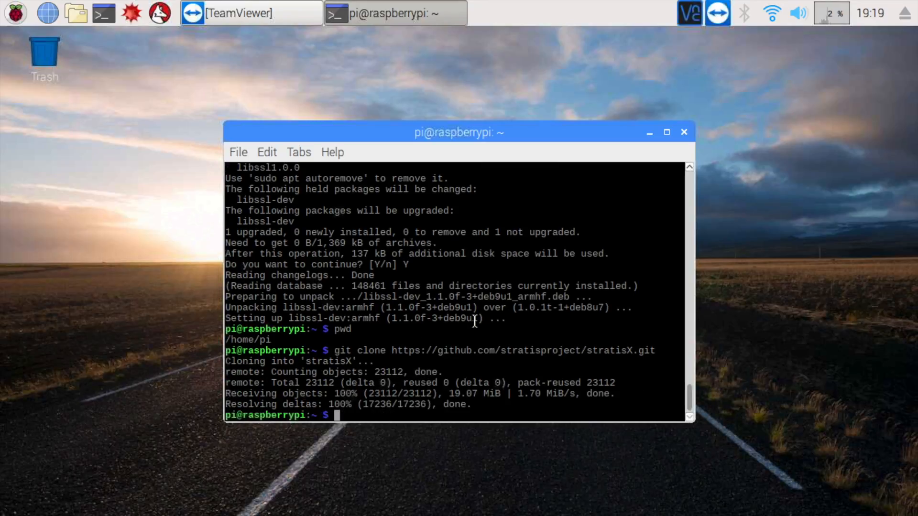
Step: Move into the stratisX folder and list its contents
type("cd")
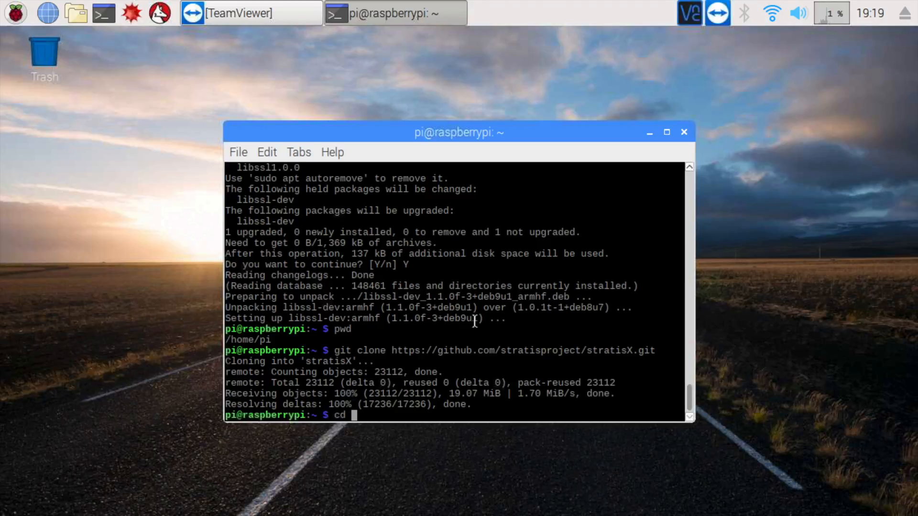
type("stratisX/")
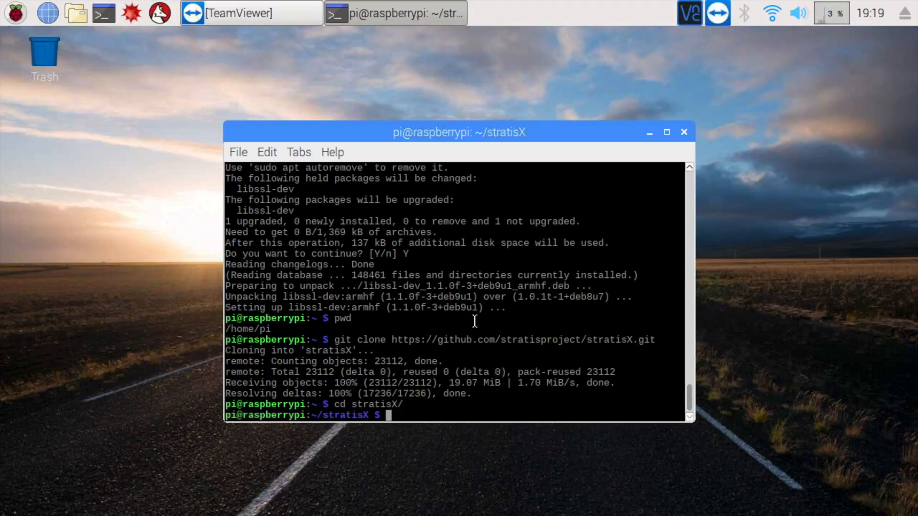
type("ls")
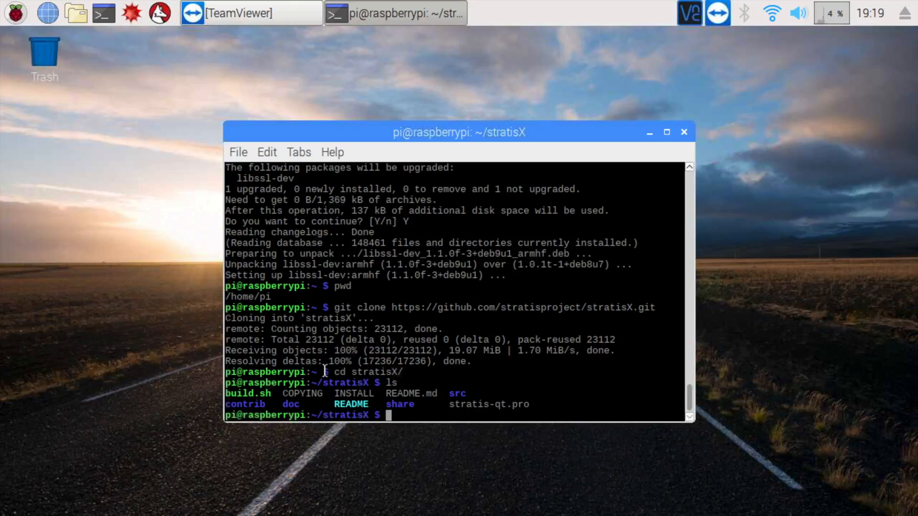
mouse_move(524, 240)
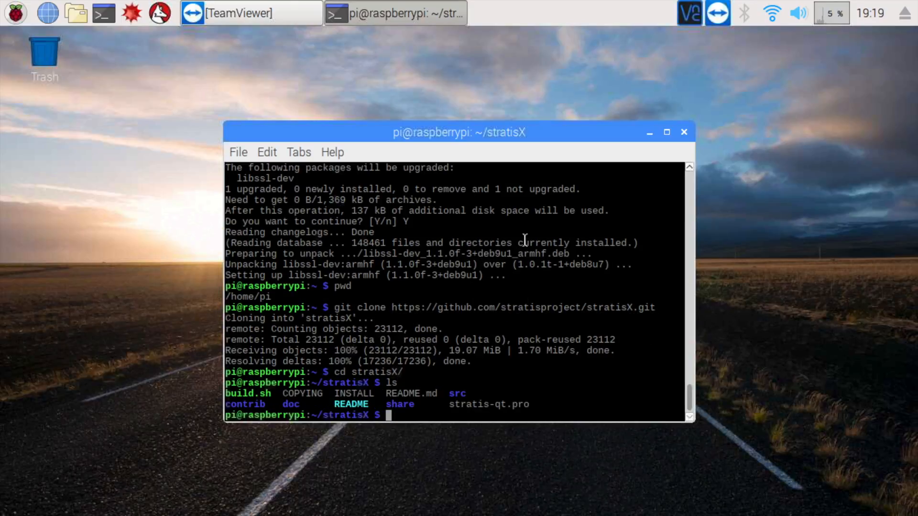
Step: Run qmake in the stratisX folder, then launch the build with make
type("q")
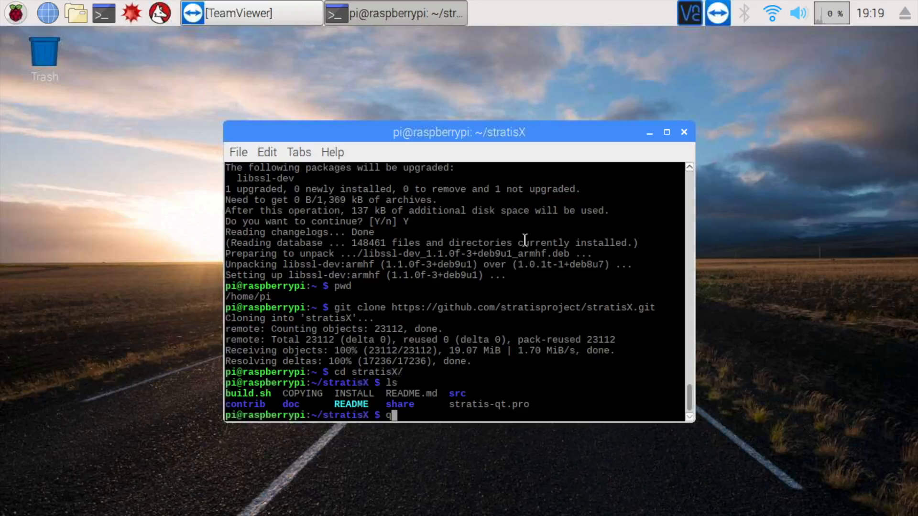
type("make")
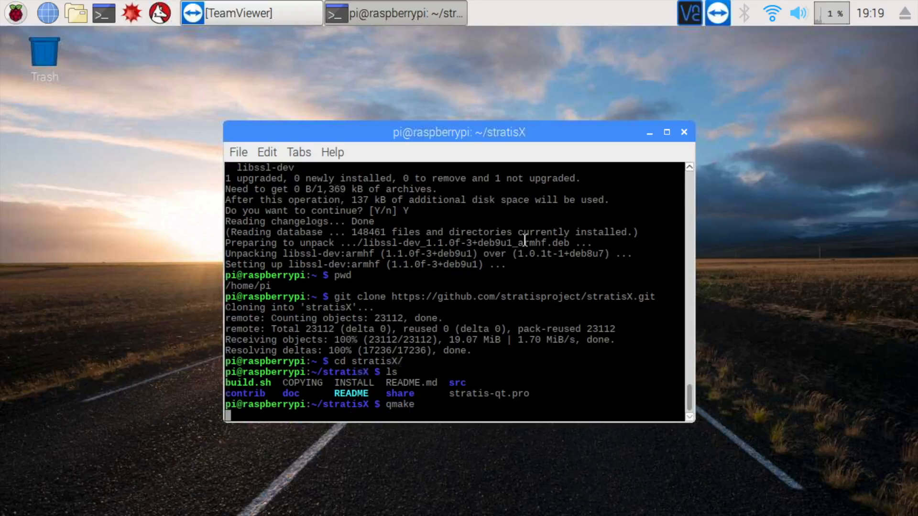
key("Return")
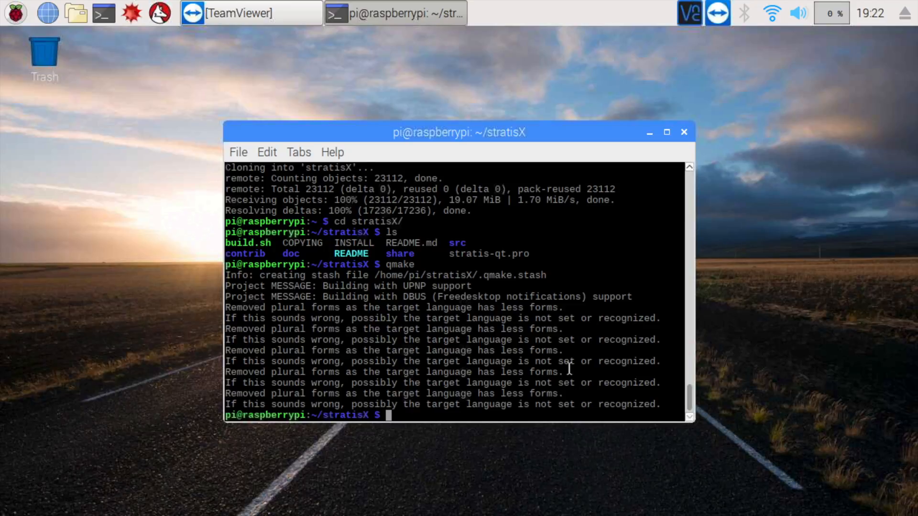
type("ma")
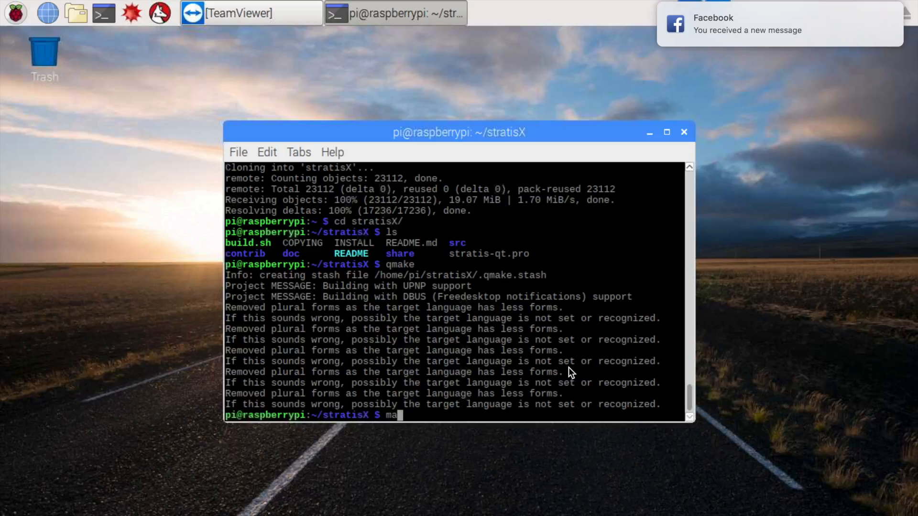
type("ke")
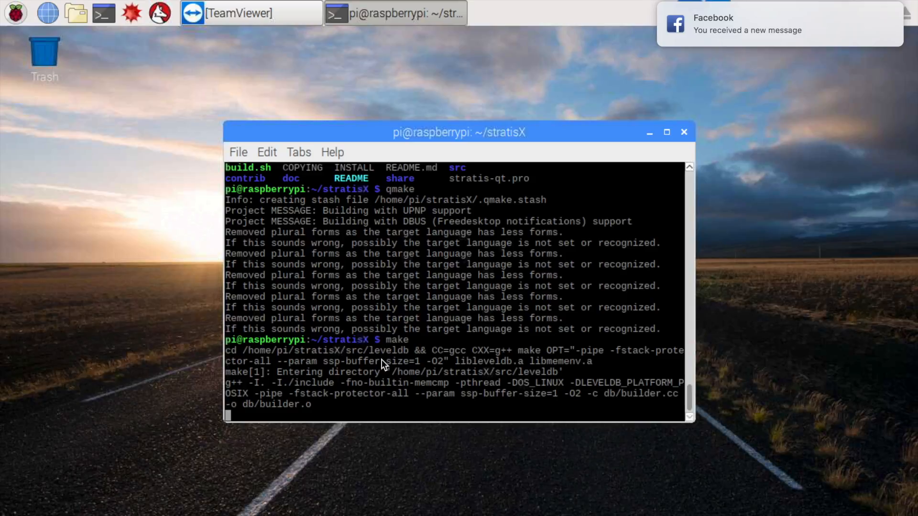
mouse_move(444, 317)
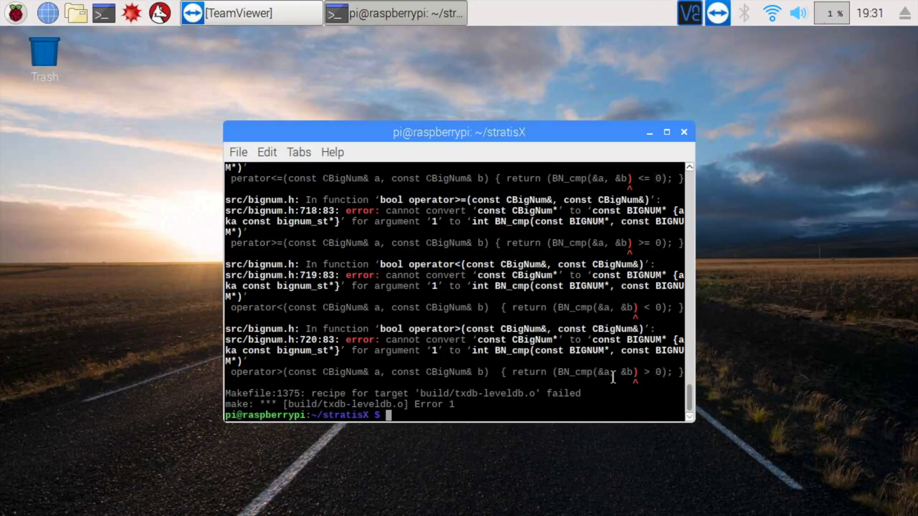
mouse_move(422, 321)
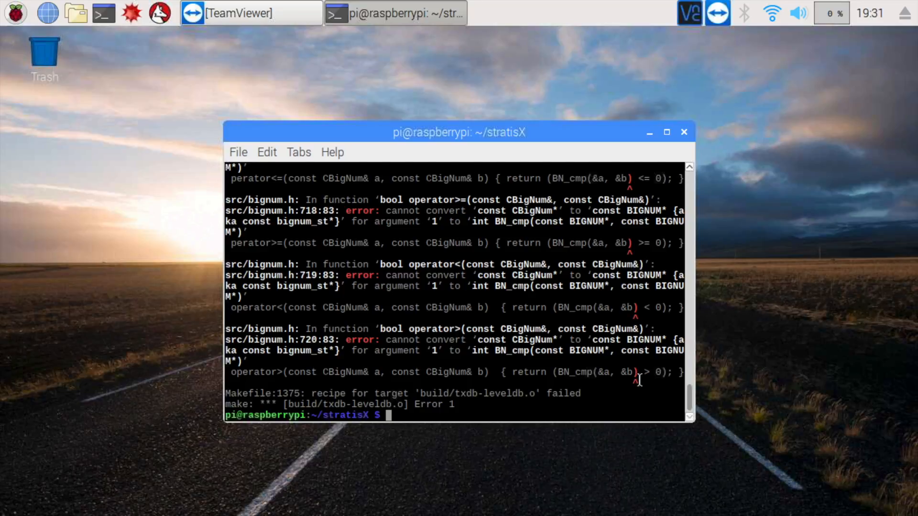
mouse_move(608, 408)
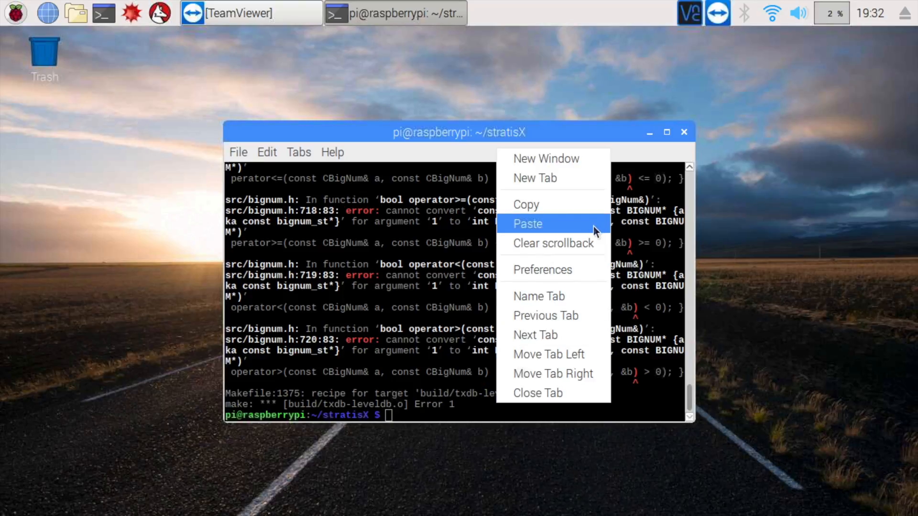
Step: Enter the command sudo apt-get remove libssl-dev
type("sudo apt-get remove libssl-dev")
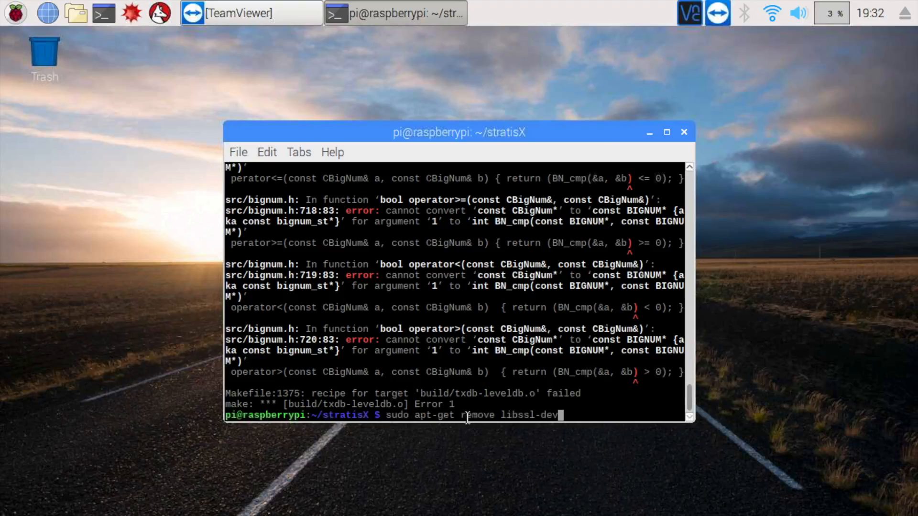
mouse_move(632, 404)
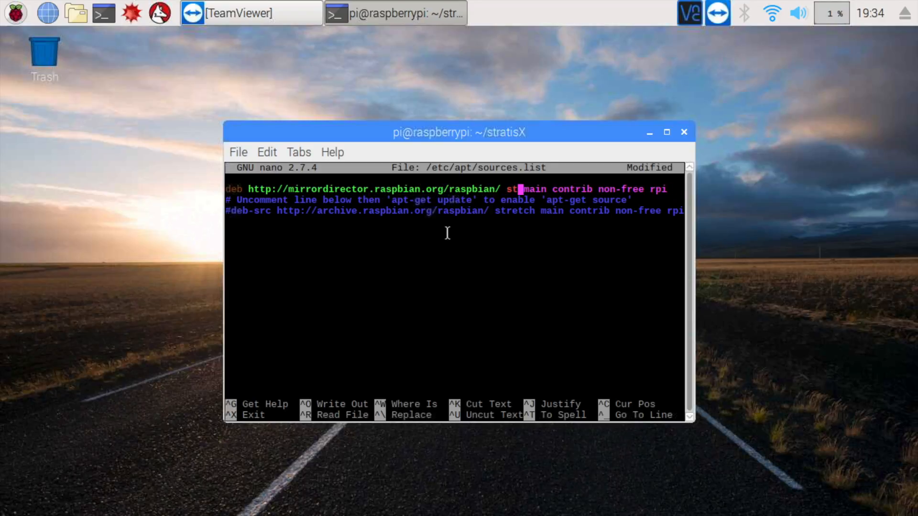
Step: Change the deb line from stretch to jessie and save /etc/apt/sources.list
type("jessie")
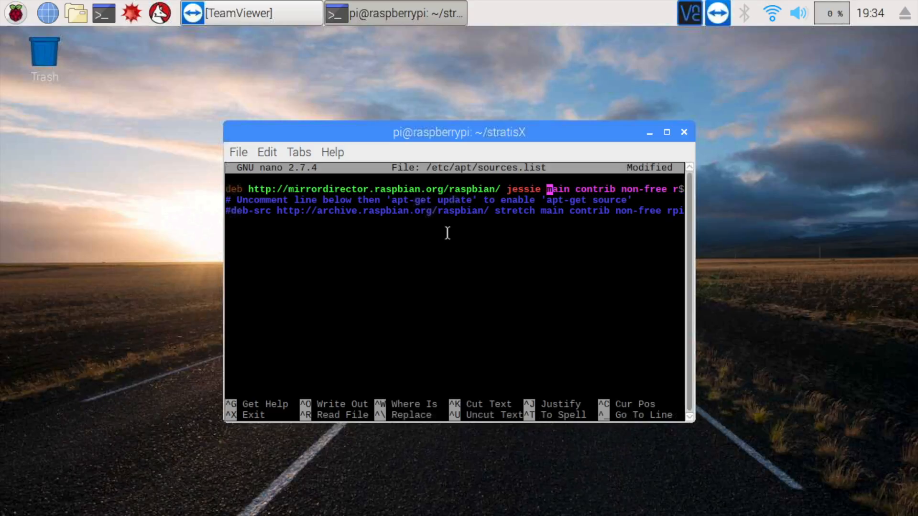
key("ctrl+x")
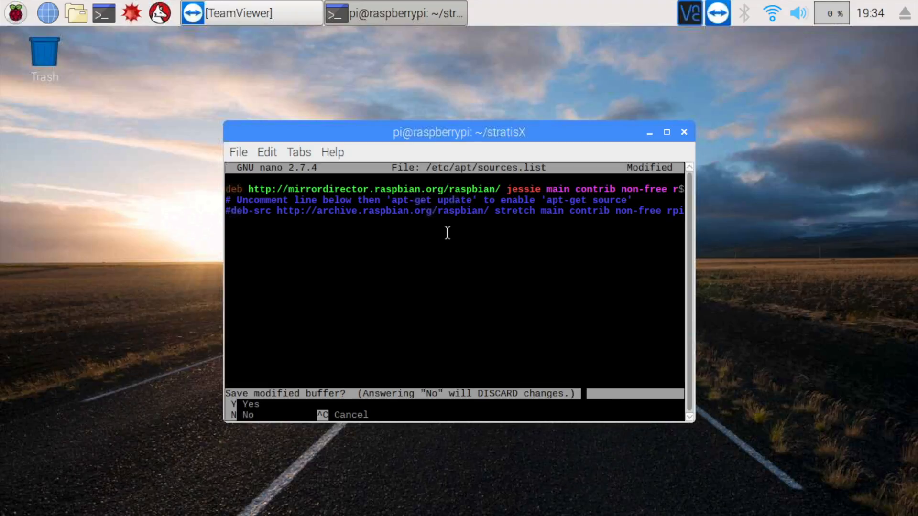
key("y")
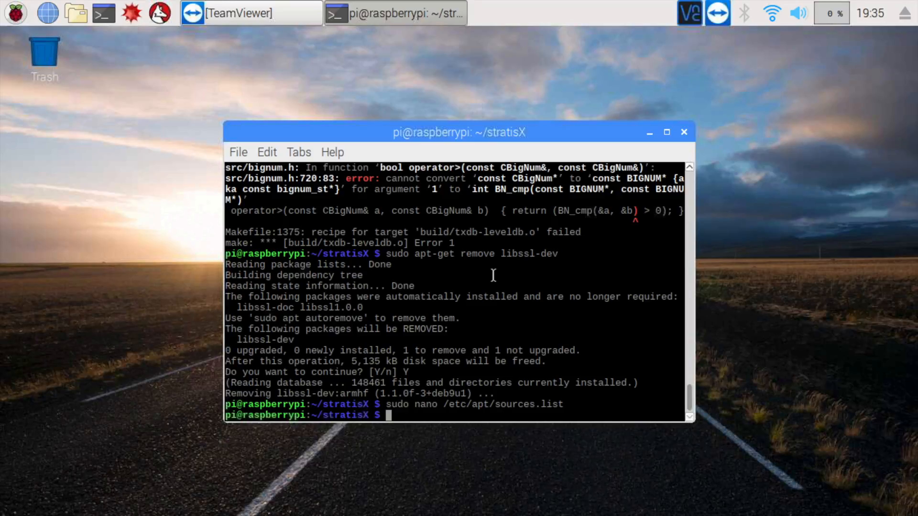
Step: Run sudo apt-get update to refresh package lists from the jessie repositories
type("sudo")
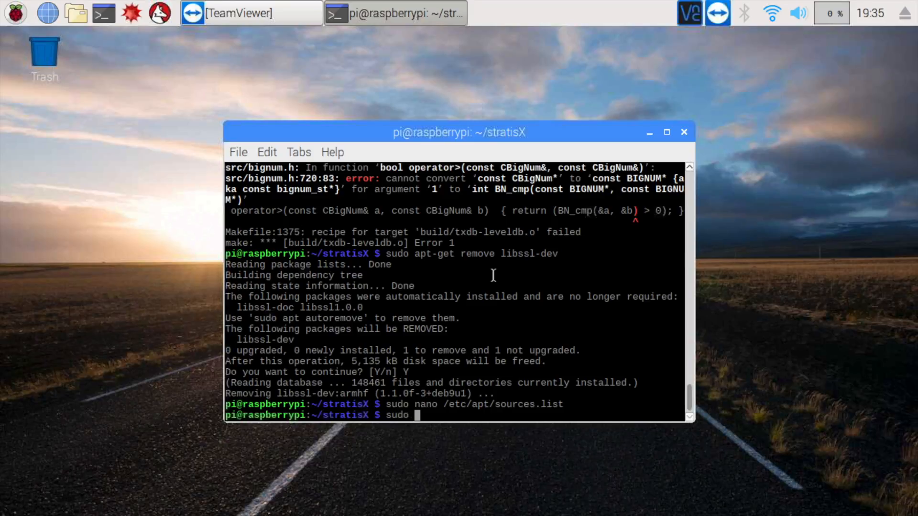
type("apt-get update")
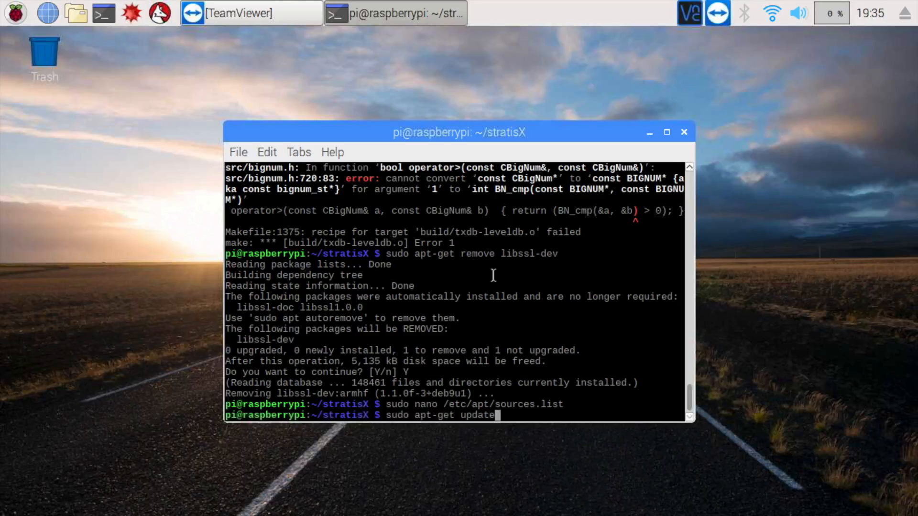
key("Return")
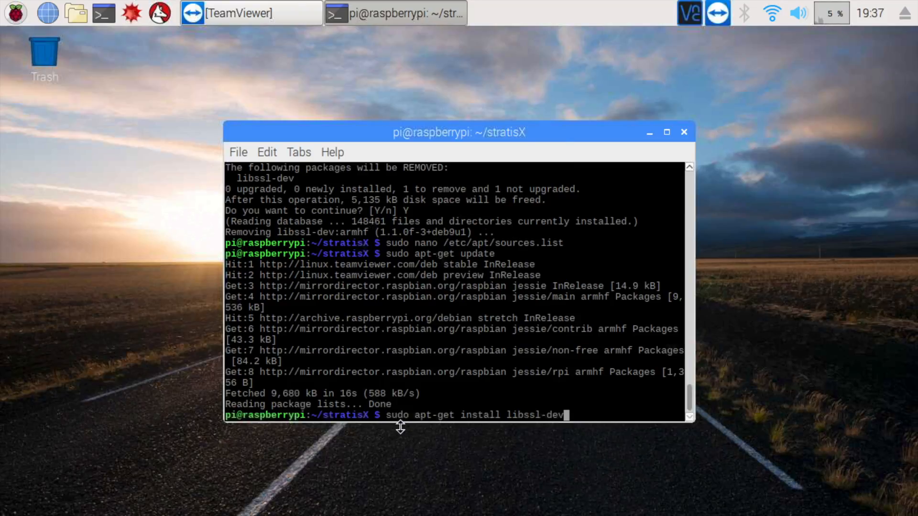
mouse_move(553, 406)
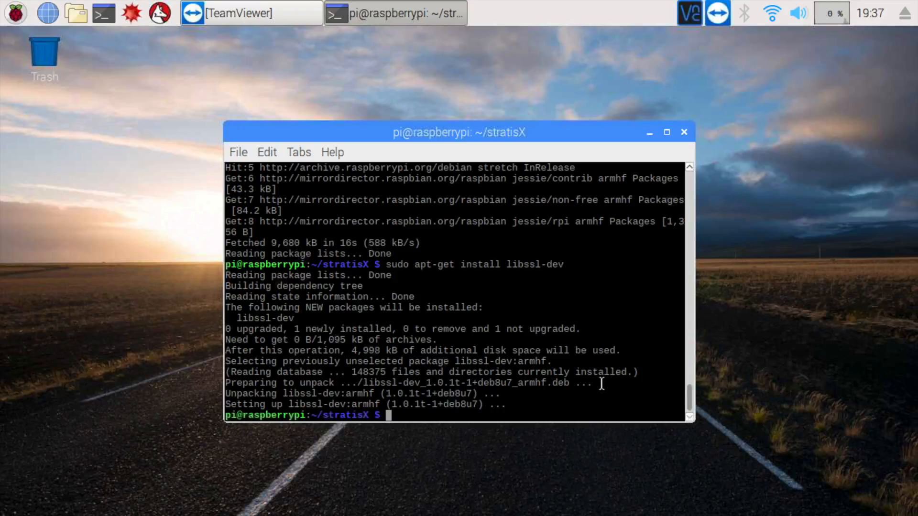
Step: Reopen /etc/apt/sources.list with sudo nano and change jessie back to stretch
type("sudo nano /etc/apt/sources.list")
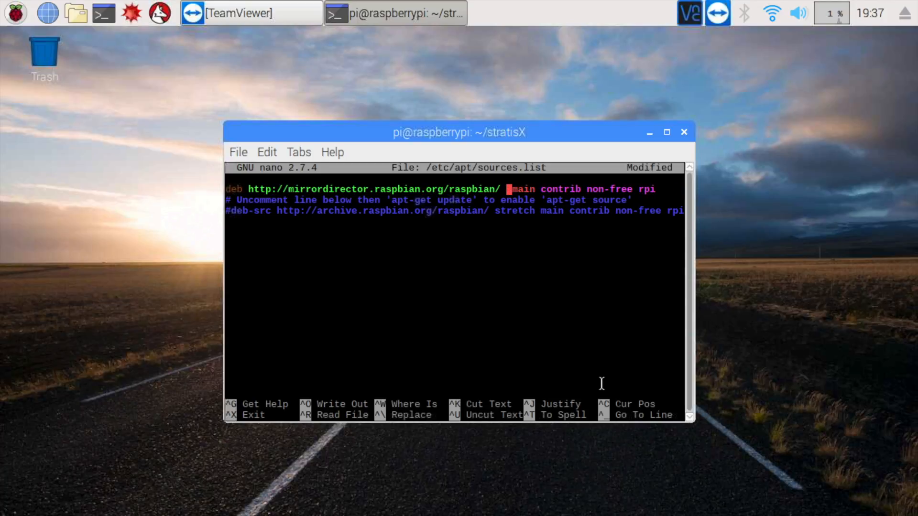
type("stretch")
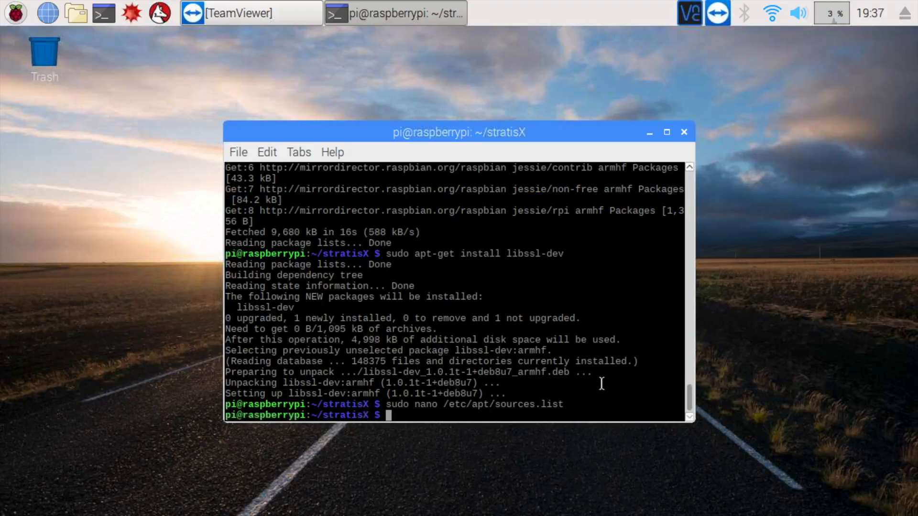
mouse_move(436, 407)
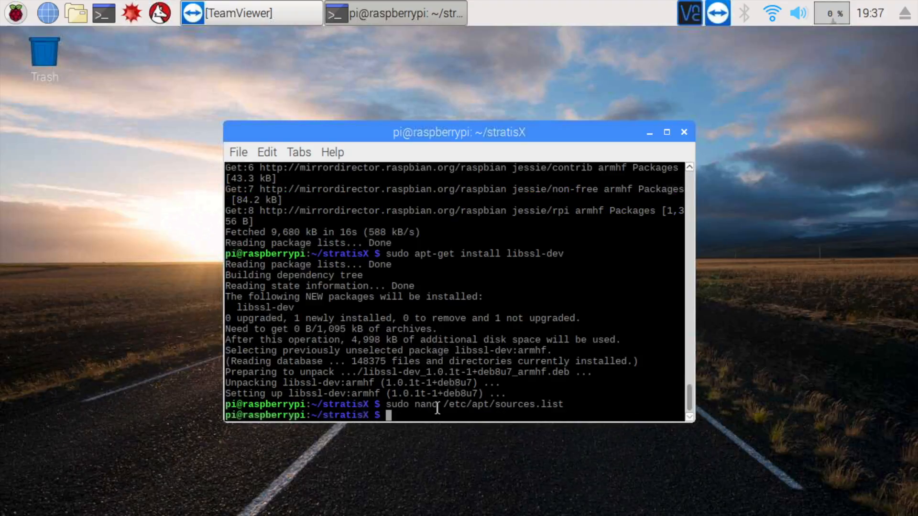
Step: Run make in the stratisX folder, then launch ./stratis-qt
type("pwd")
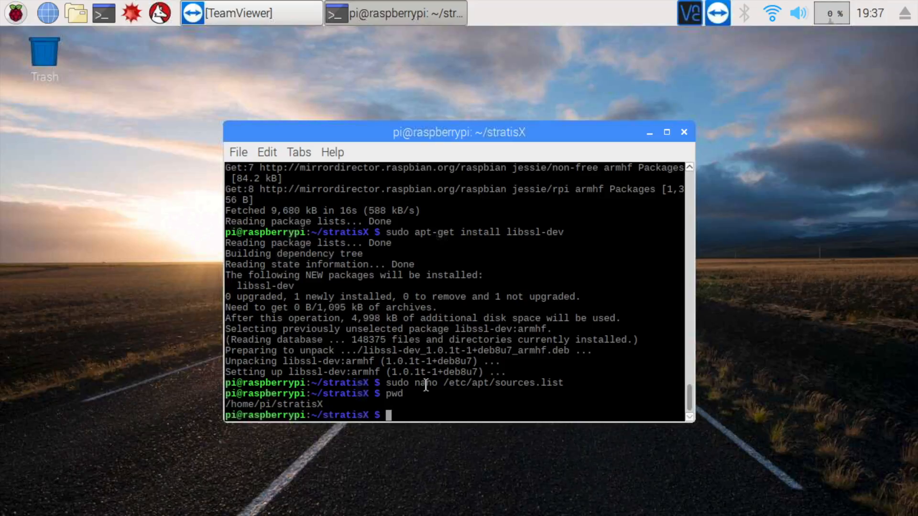
type("make")
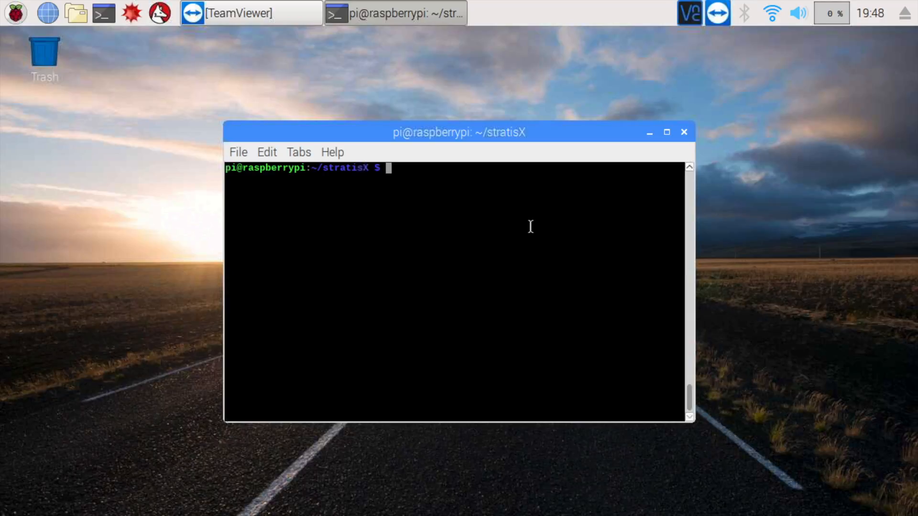
type("./")
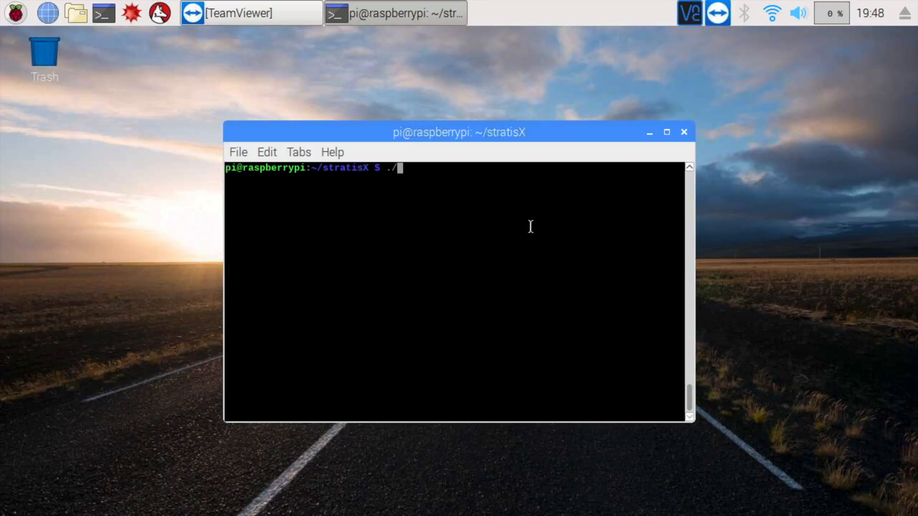
type("str")
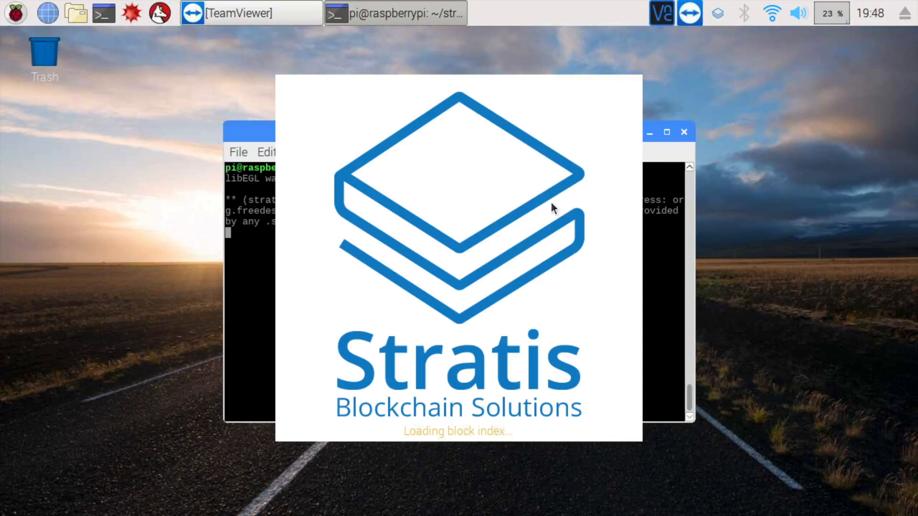
mouse_move(406, 443)
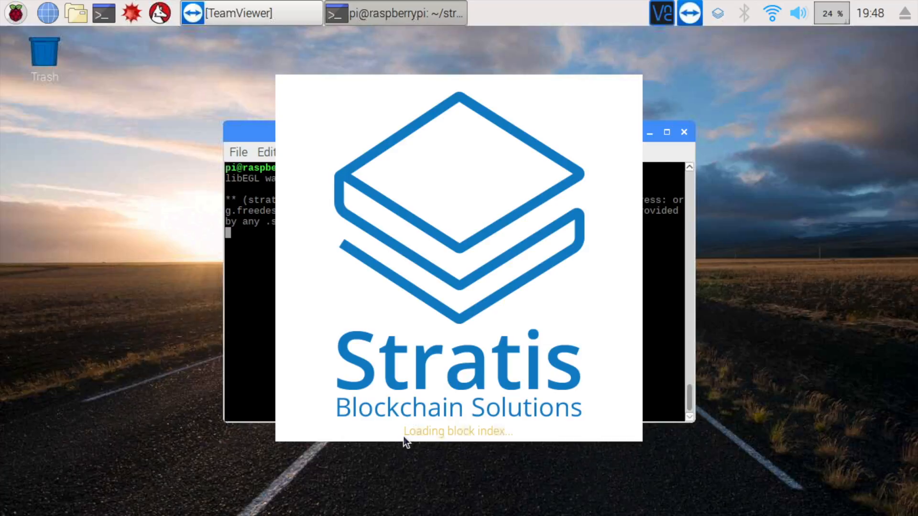
mouse_move(499, 443)
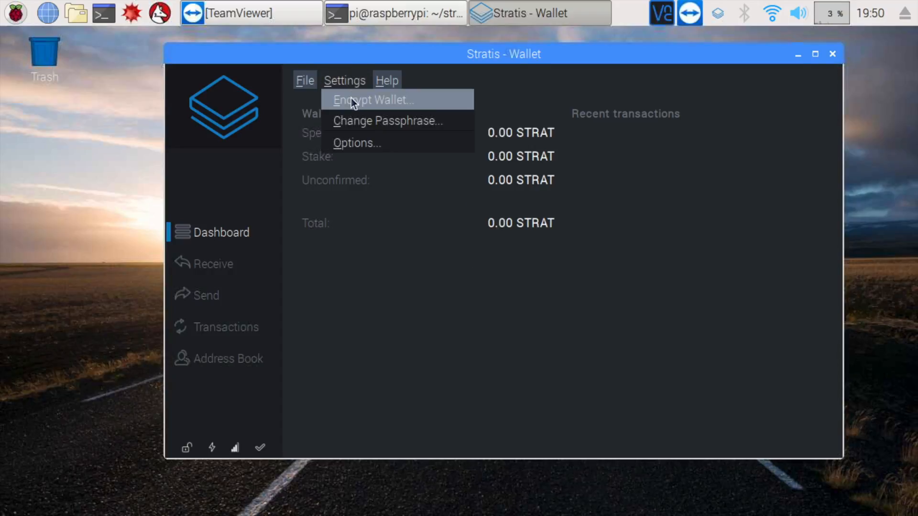
Step: Set and repeat a wallet passphrase, confirm encryption, and acknowledge the Wallet encrypted warning
left_click(374, 100)
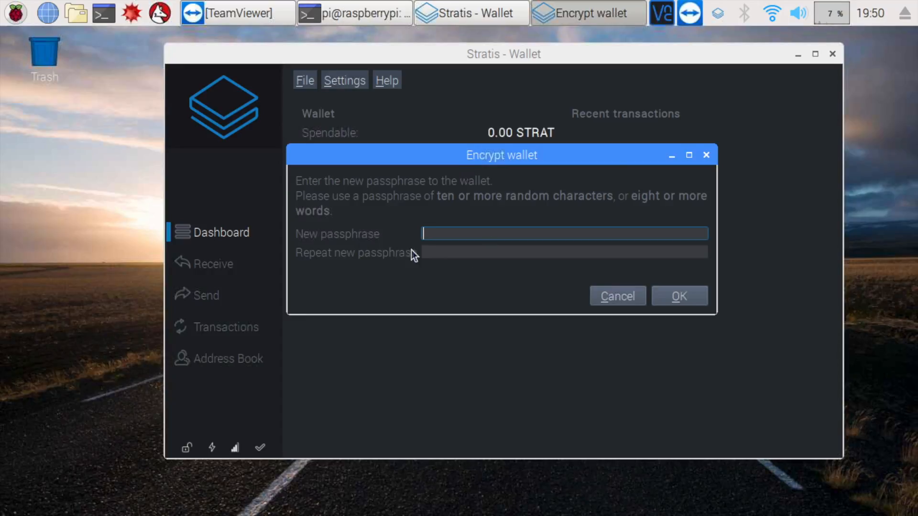
mouse_move(473, 218)
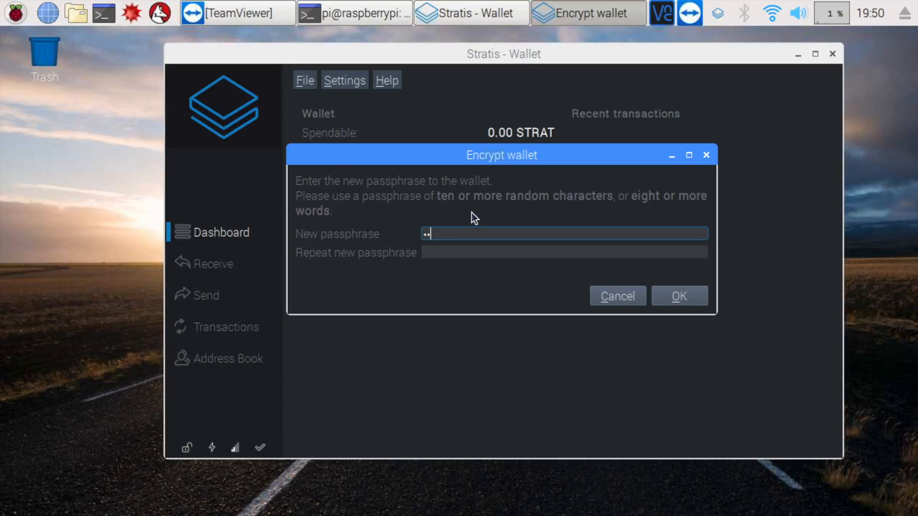
type("password")
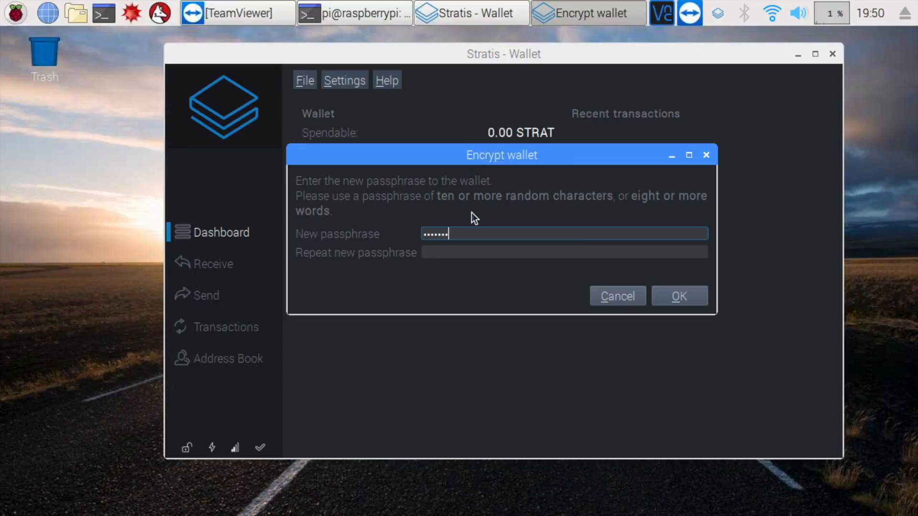
type("•")
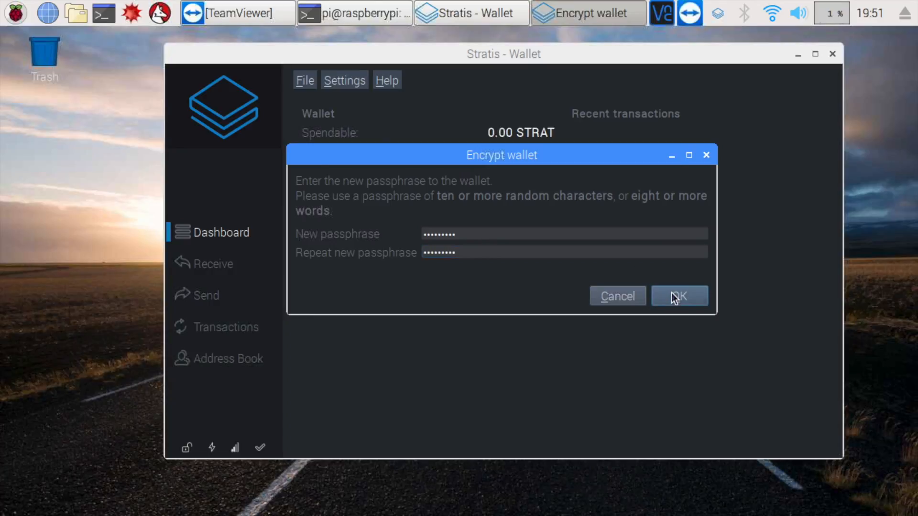
left_click(679, 296)
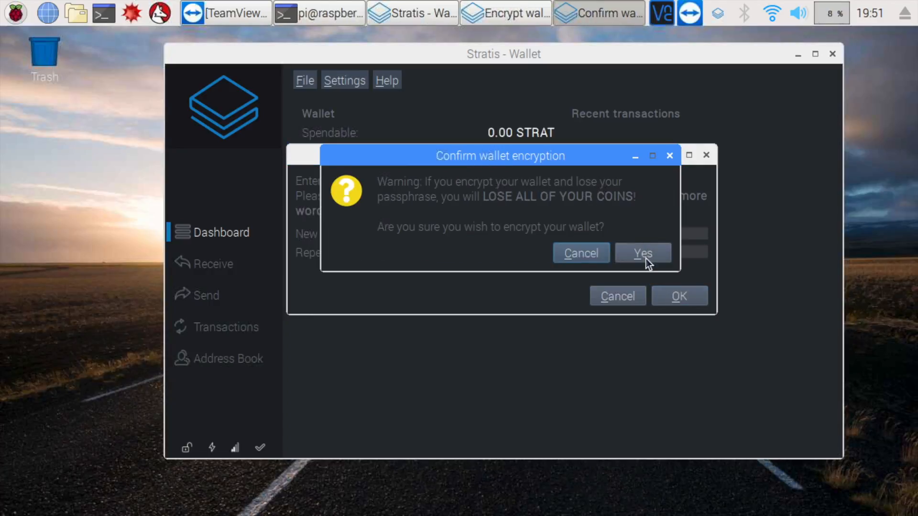
left_click(642, 253)
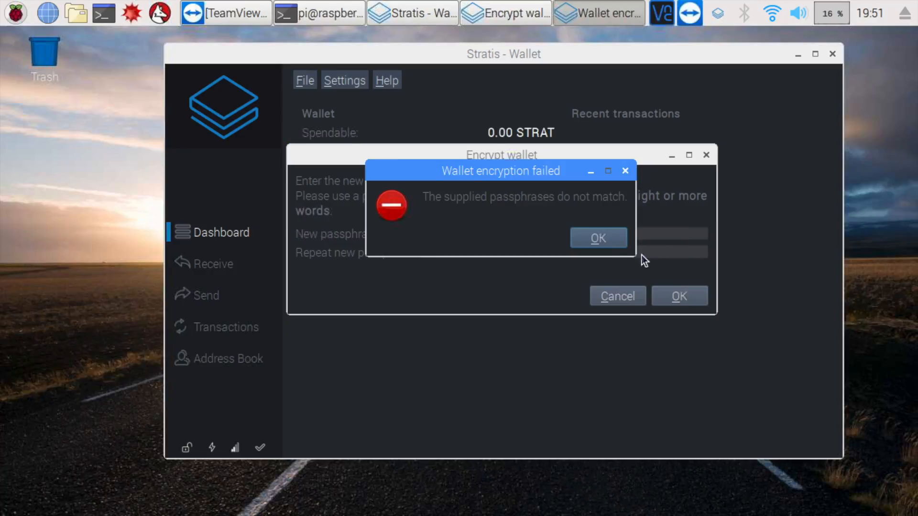
left_click(598, 238)
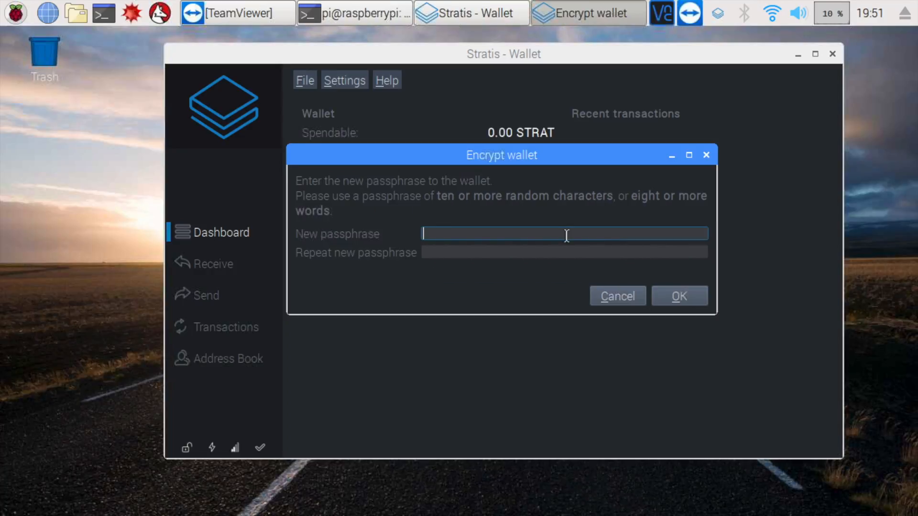
type("••")
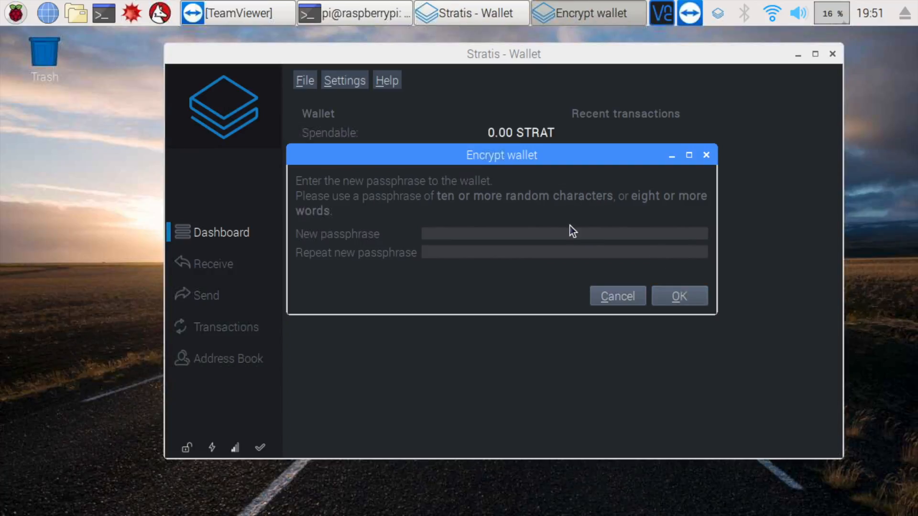
mouse_move(509, 164)
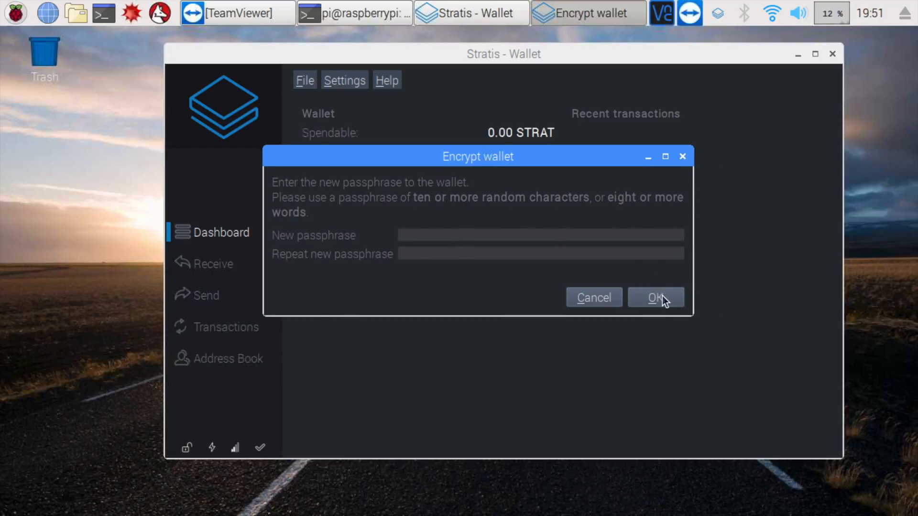
left_click(655, 298)
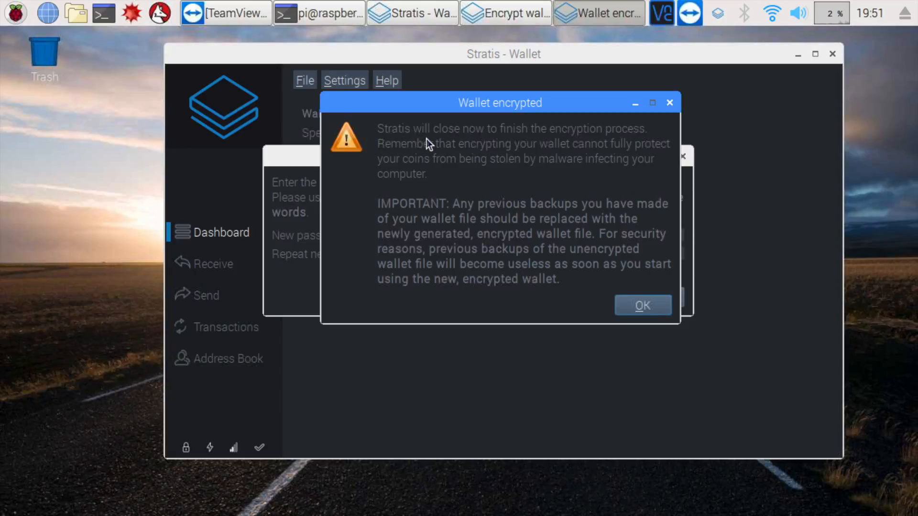
mouse_move(657, 152)
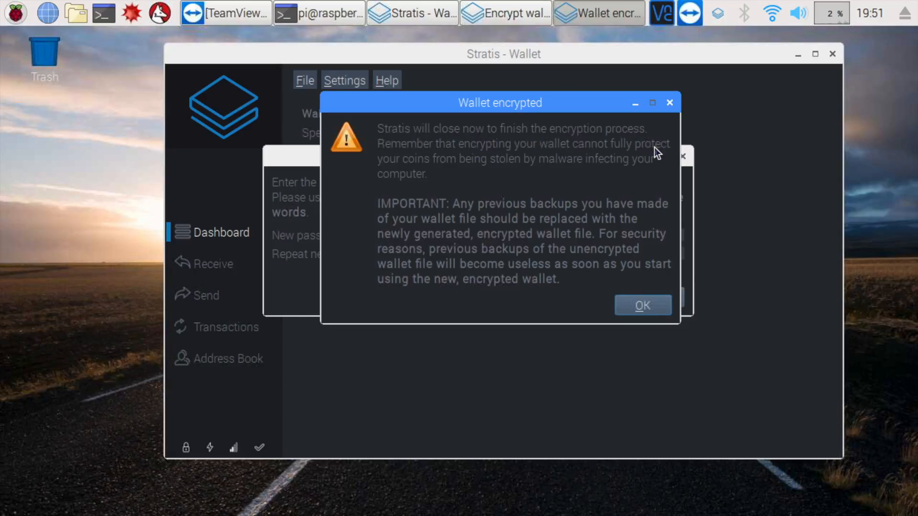
left_click(642, 305)
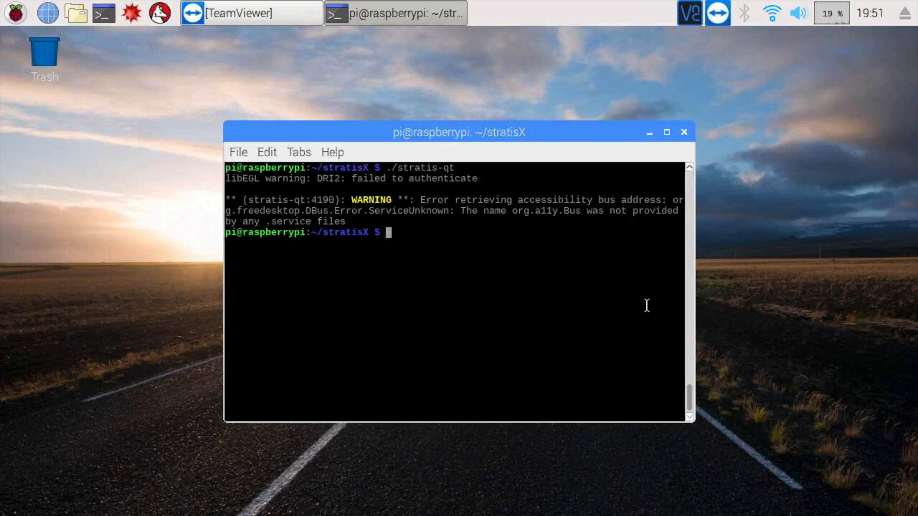
Step: Relaunch stratis-qt and unlock the wallet via Settings > Unlock Wallet, for staking only
key("Return")
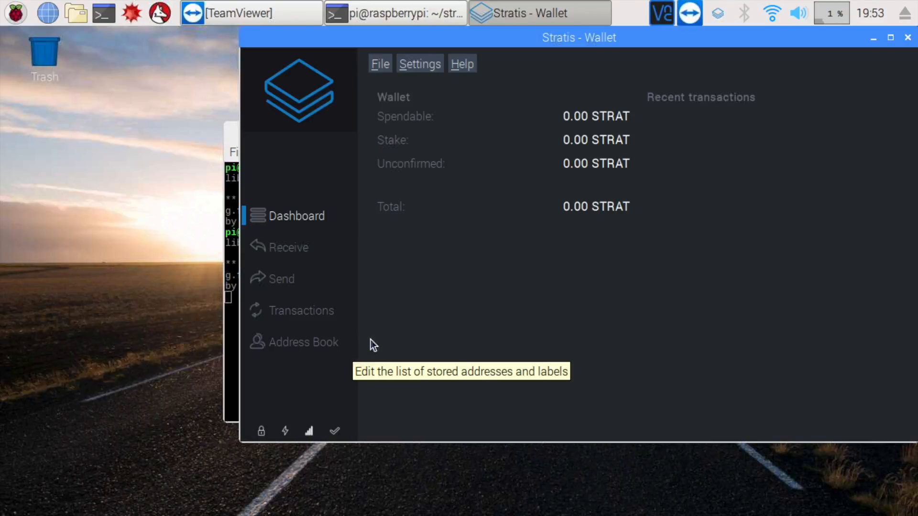
mouse_move(261, 431)
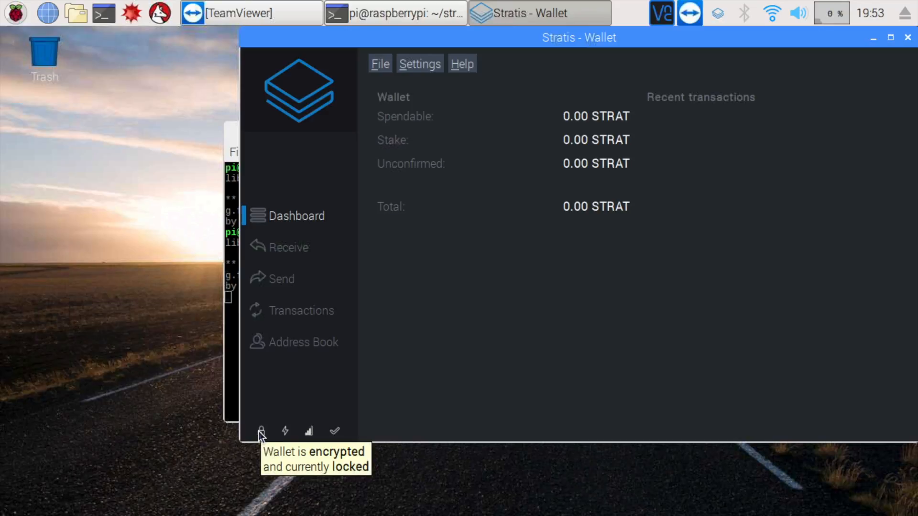
left_click(420, 63)
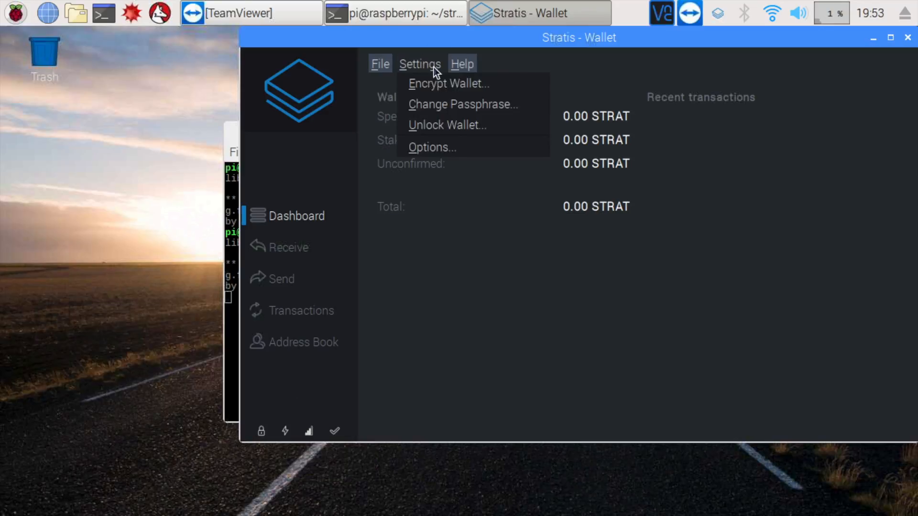
left_click(447, 125)
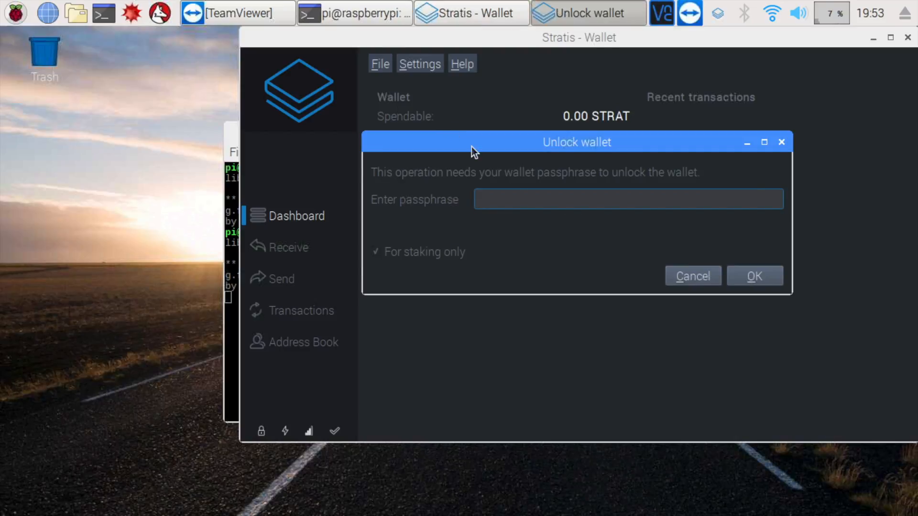
type("•")
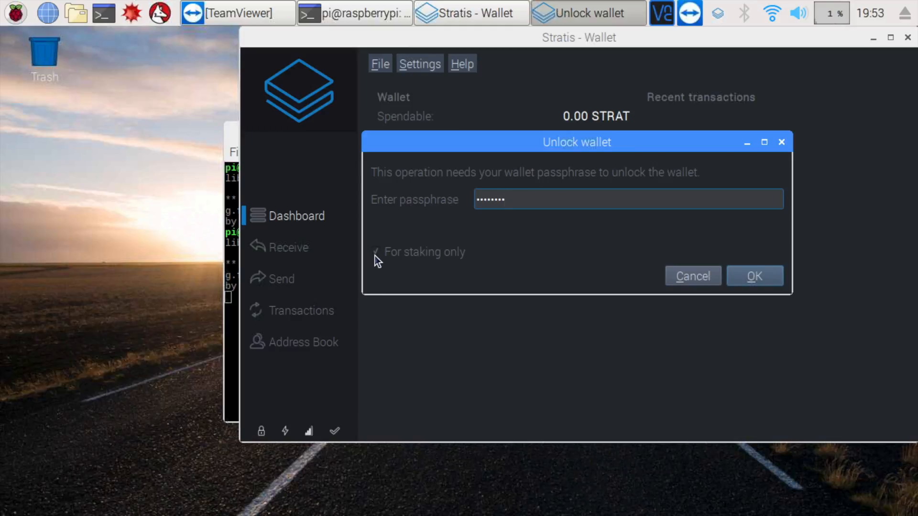
left_click(754, 276)
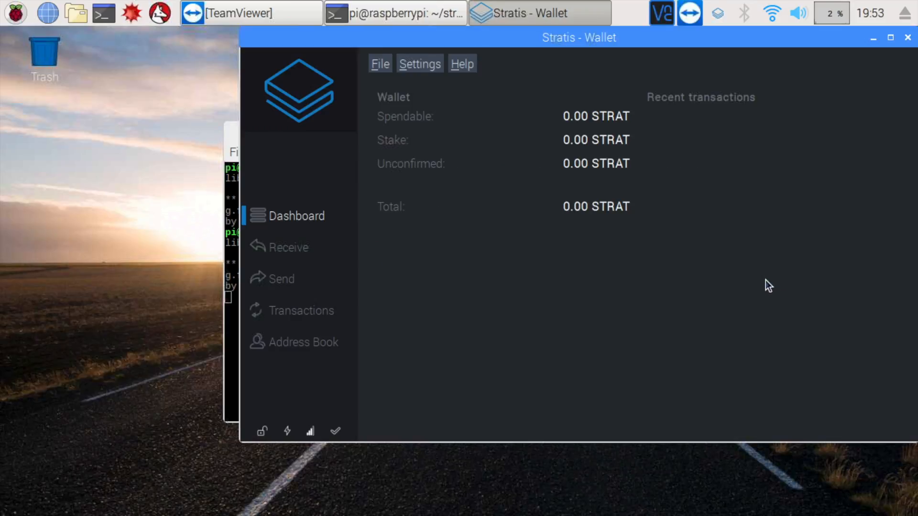
mouse_move(401, 351)
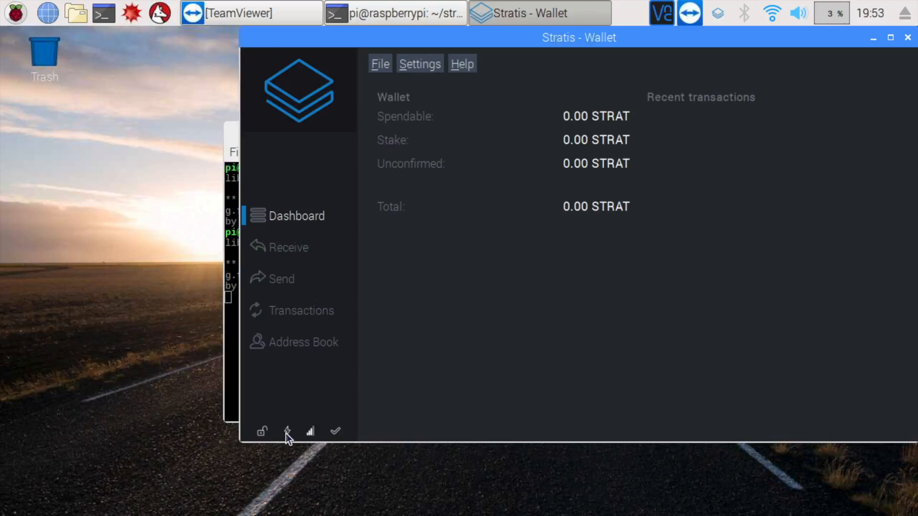
mouse_move(287, 432)
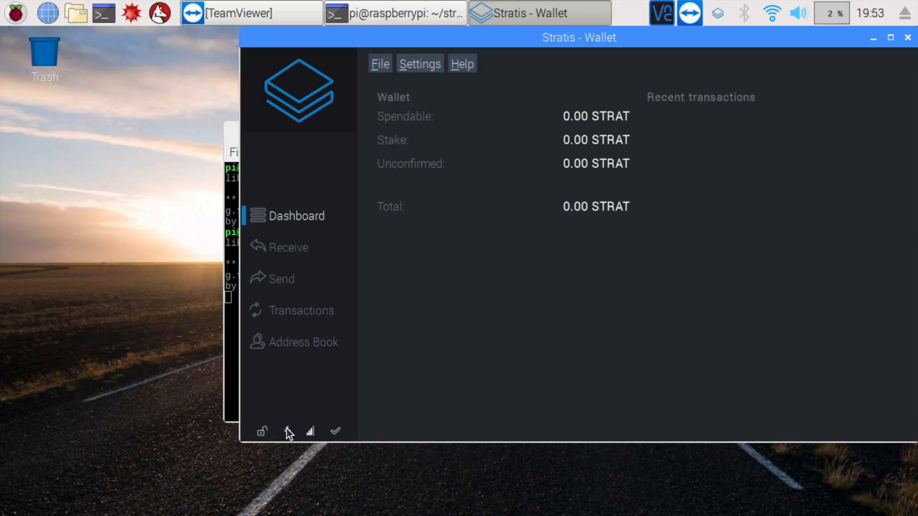
mouse_move(287, 433)
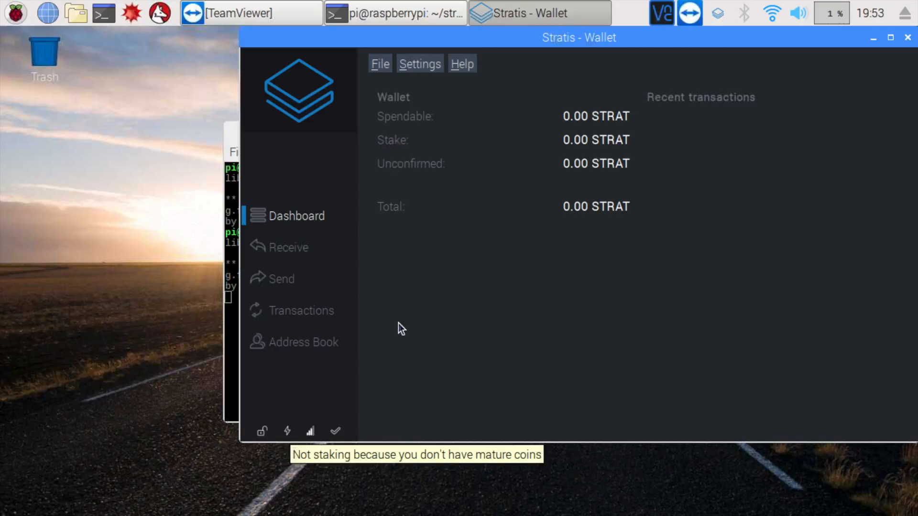
mouse_move(288, 432)
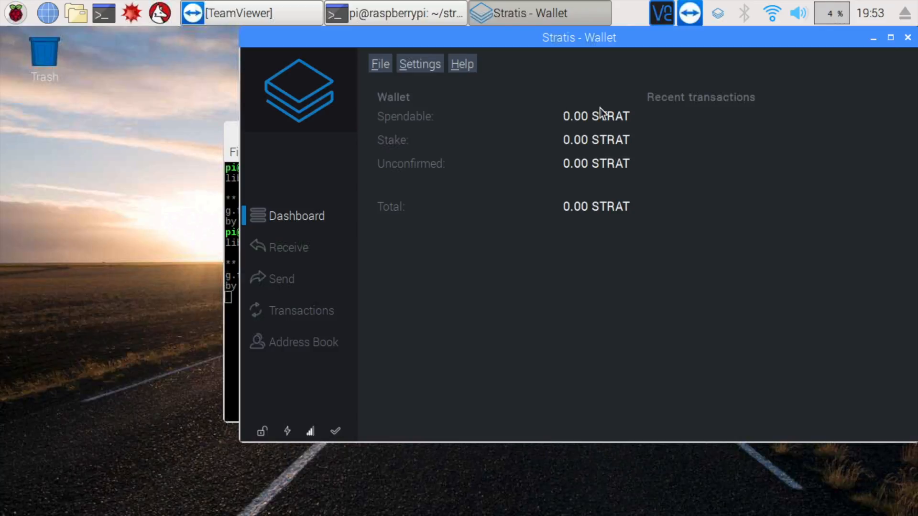
mouse_move(592, 140)
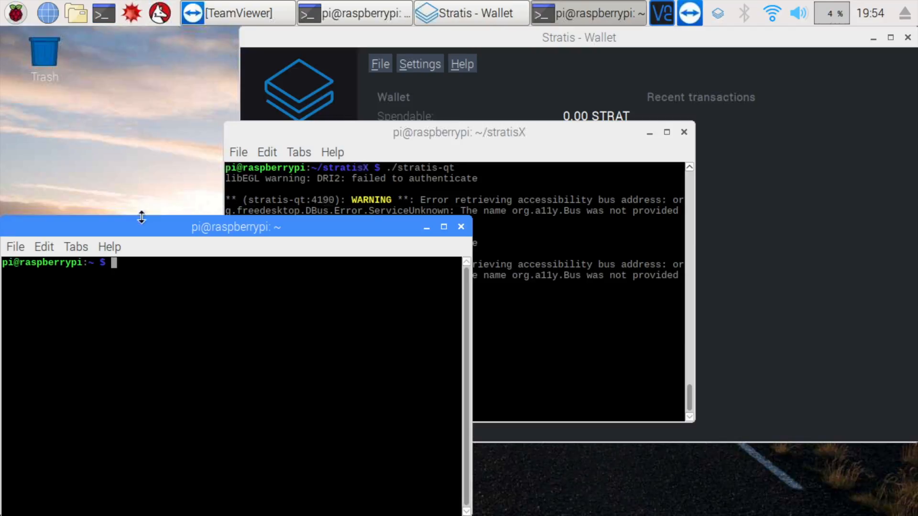
Step: Move the terminal over the wallet, list the hidden .stratis folder, and select wallet.dat
left_click_drag(236, 228, 497, 92)
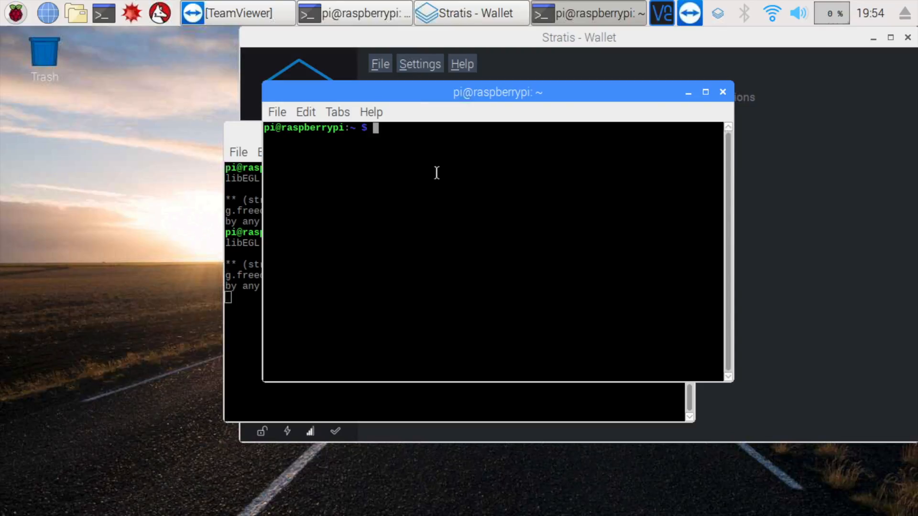
type("ls")
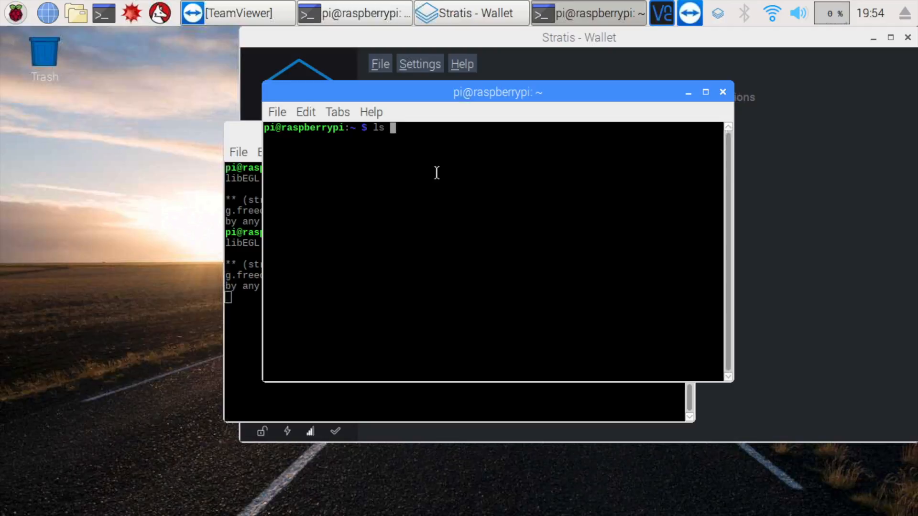
type(".")
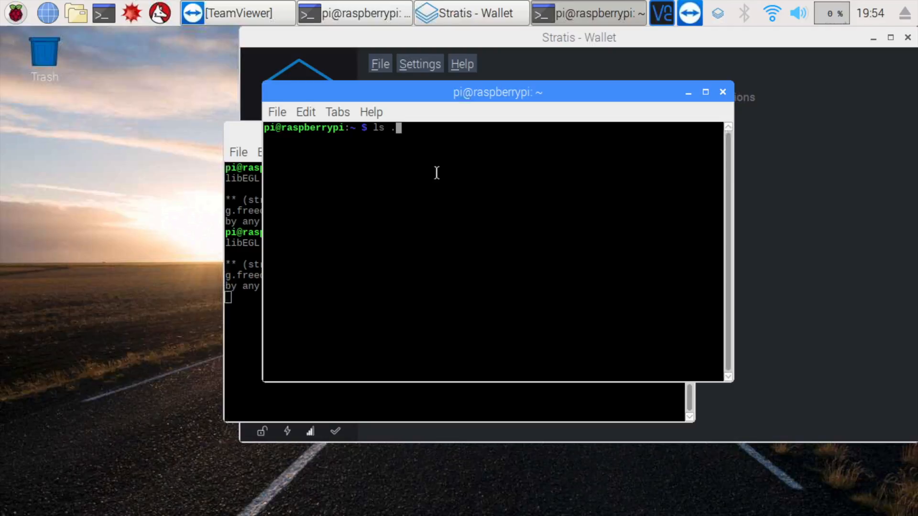
type("stratis/")
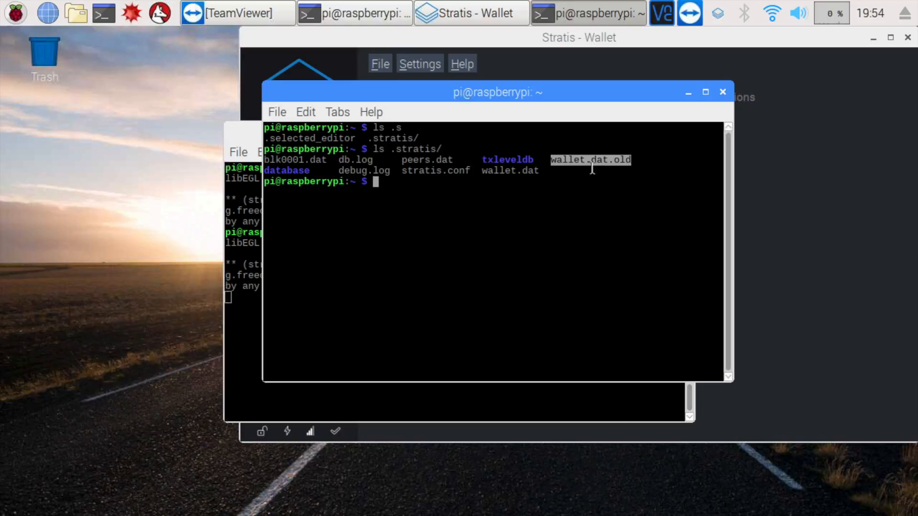
mouse_move(501, 201)
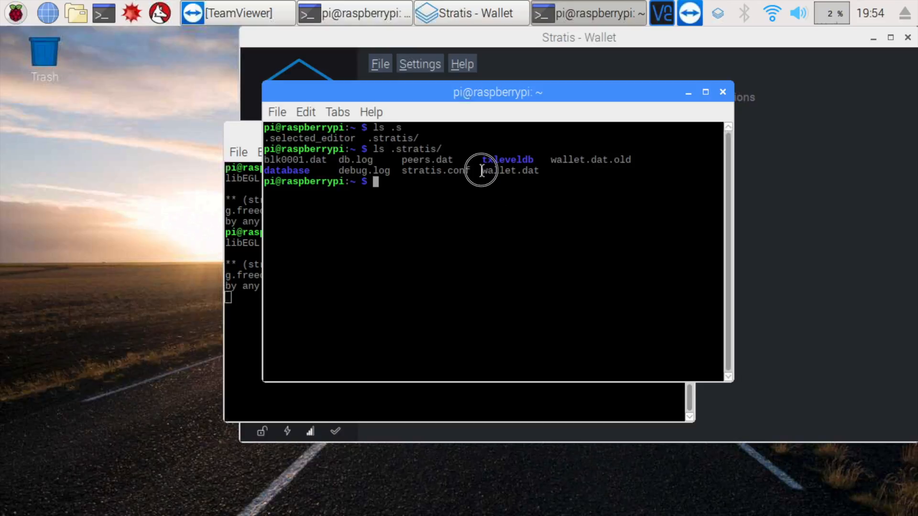
double_click(510, 171)
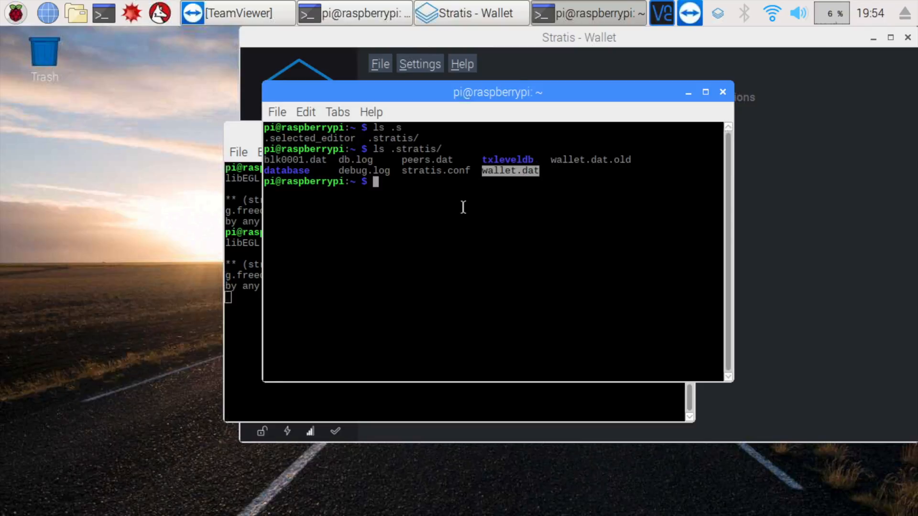
mouse_move(440, 193)
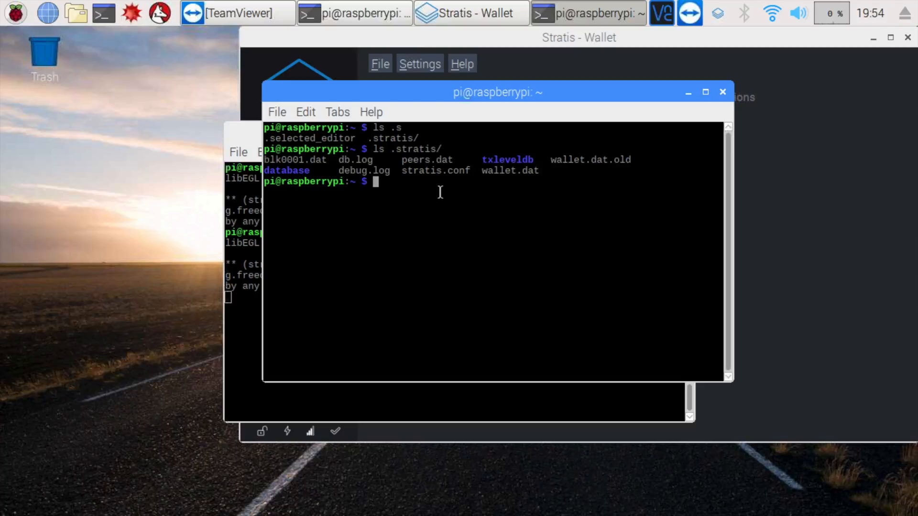
Step: Bring the Stratis wallet to the front and open its Receive addresses page
left_click(468, 13)
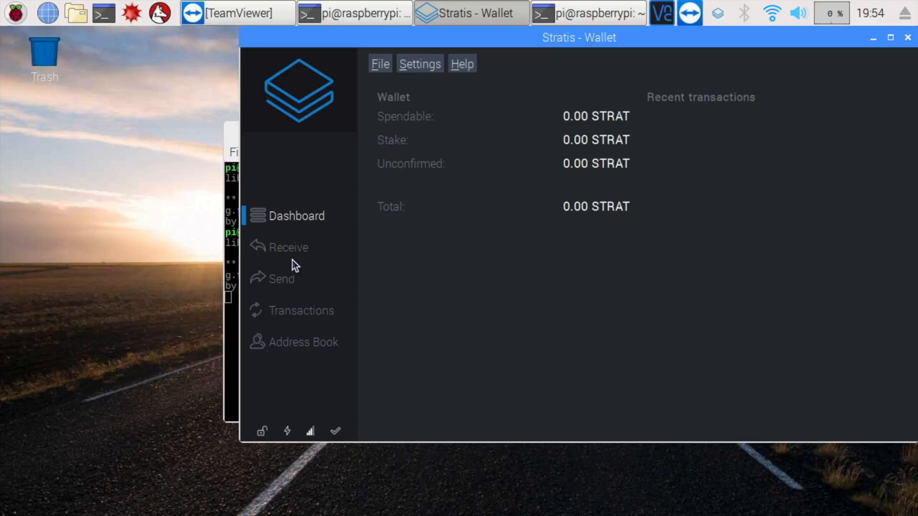
left_click(288, 247)
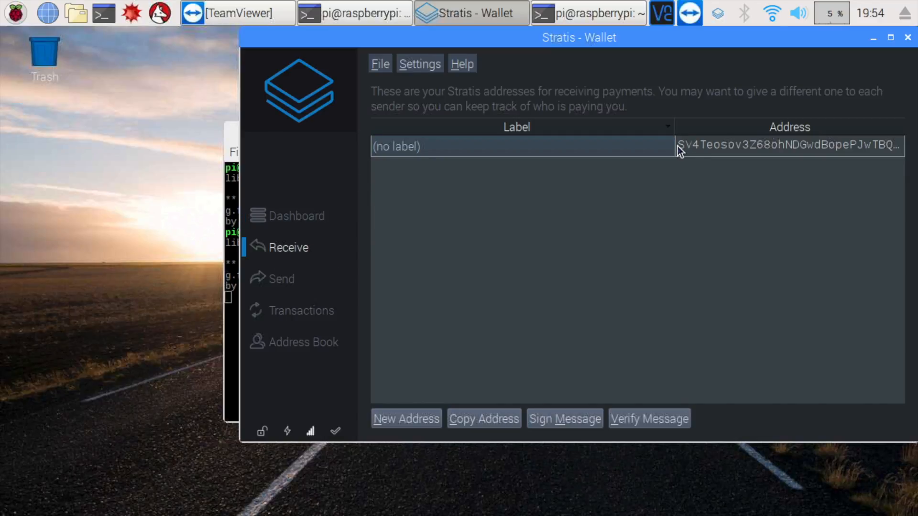
mouse_move(893, 151)
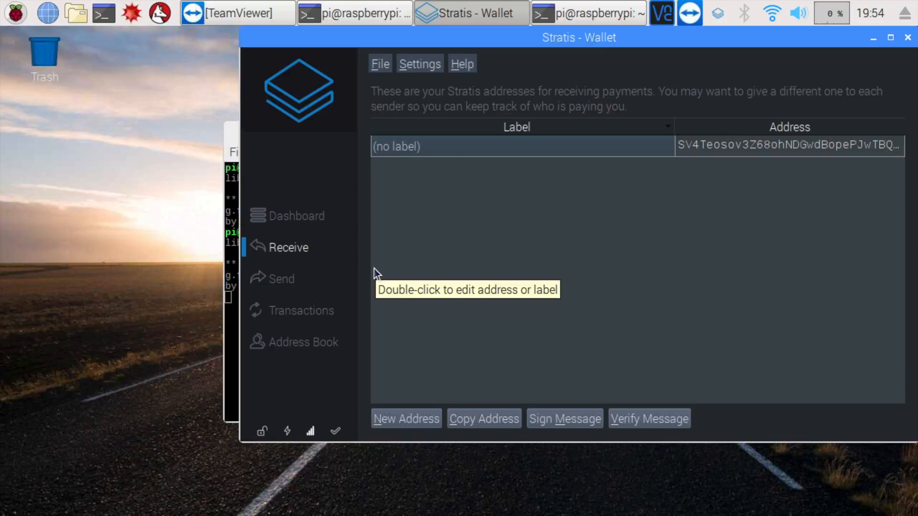
mouse_move(462, 244)
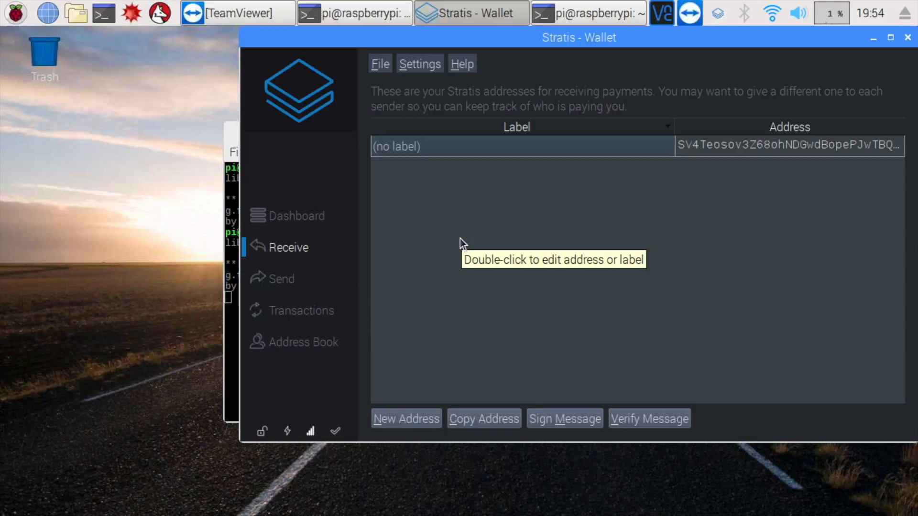